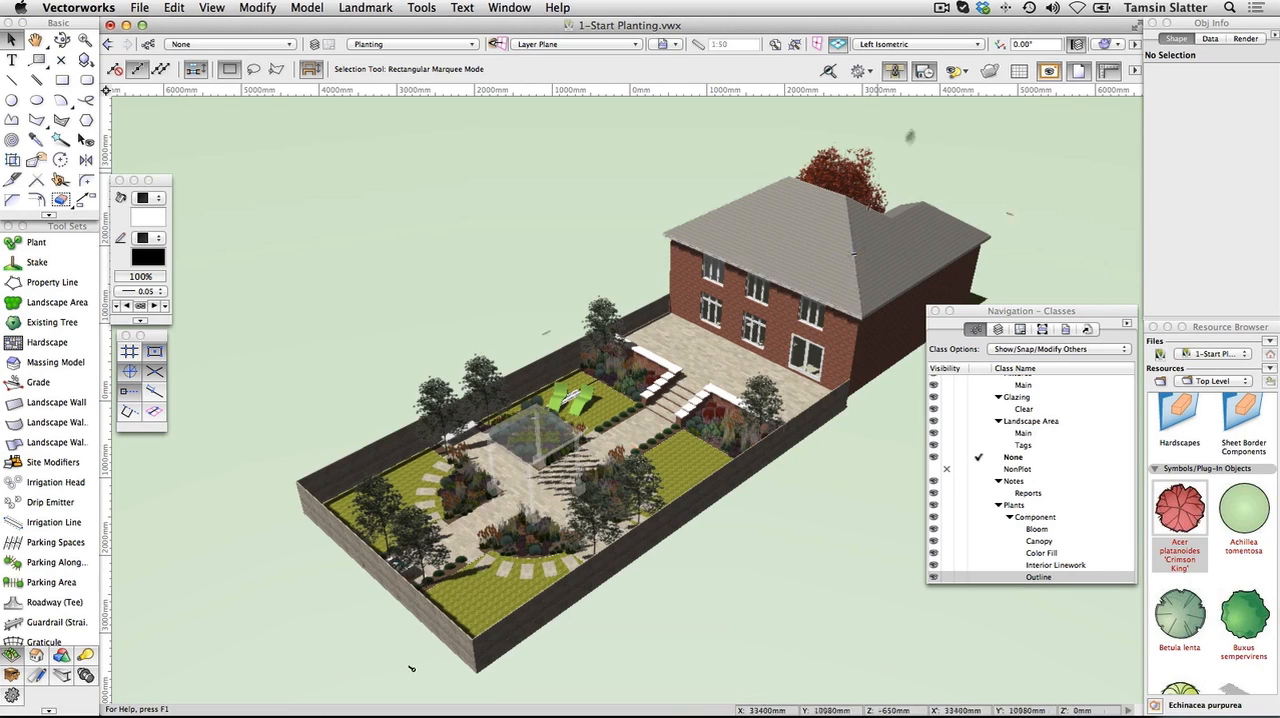
Switch to Top/Plan, gray out other layers, and select the Green Roof landscape area
click(917, 44)
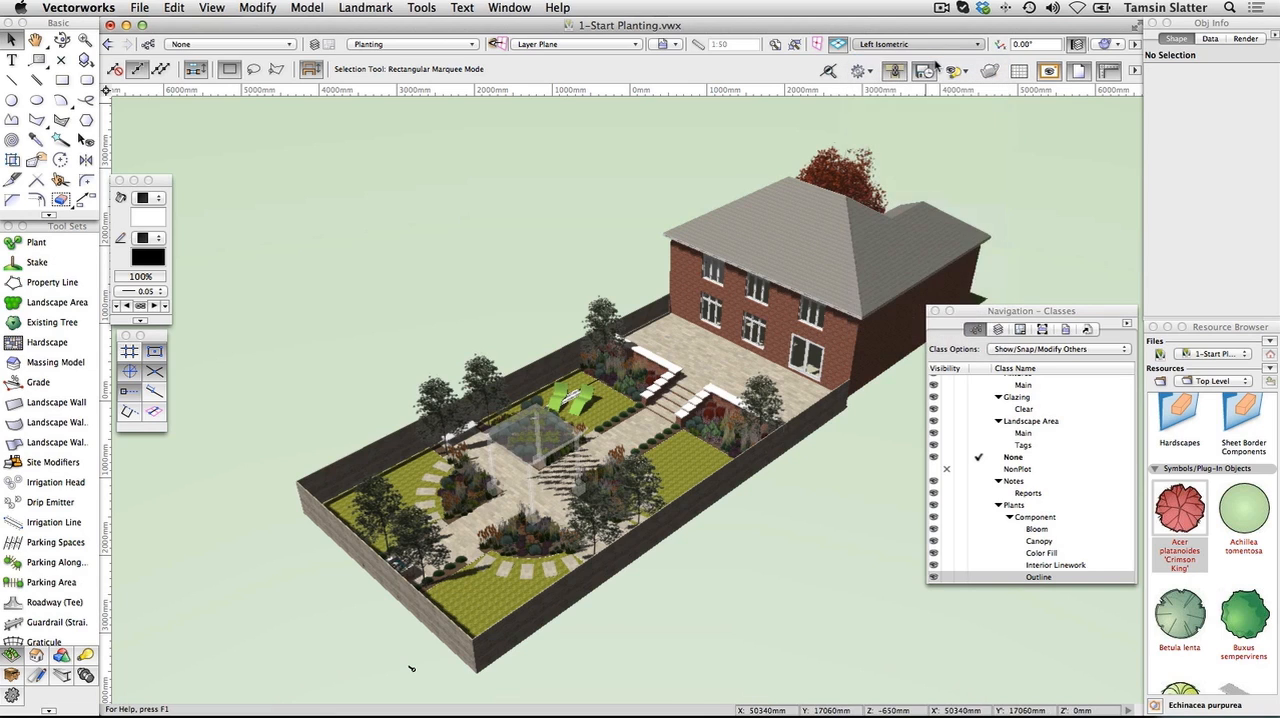
click(915, 44)
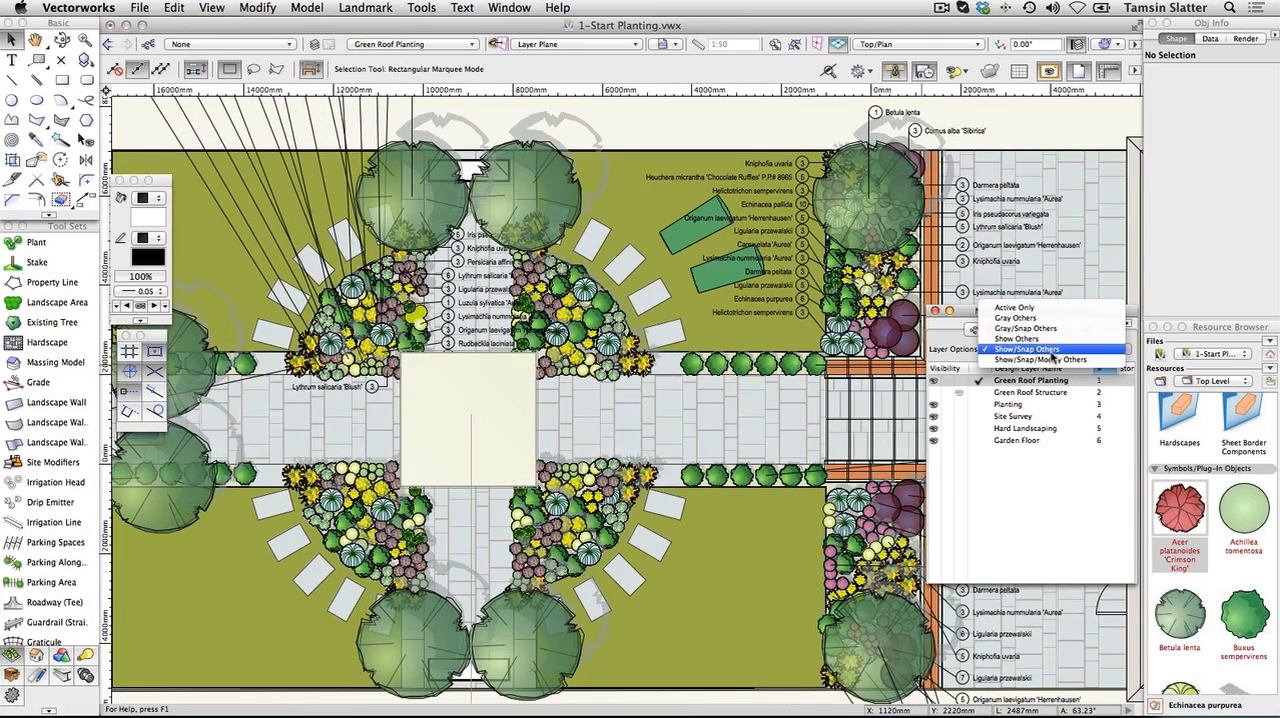
click(1026, 338)
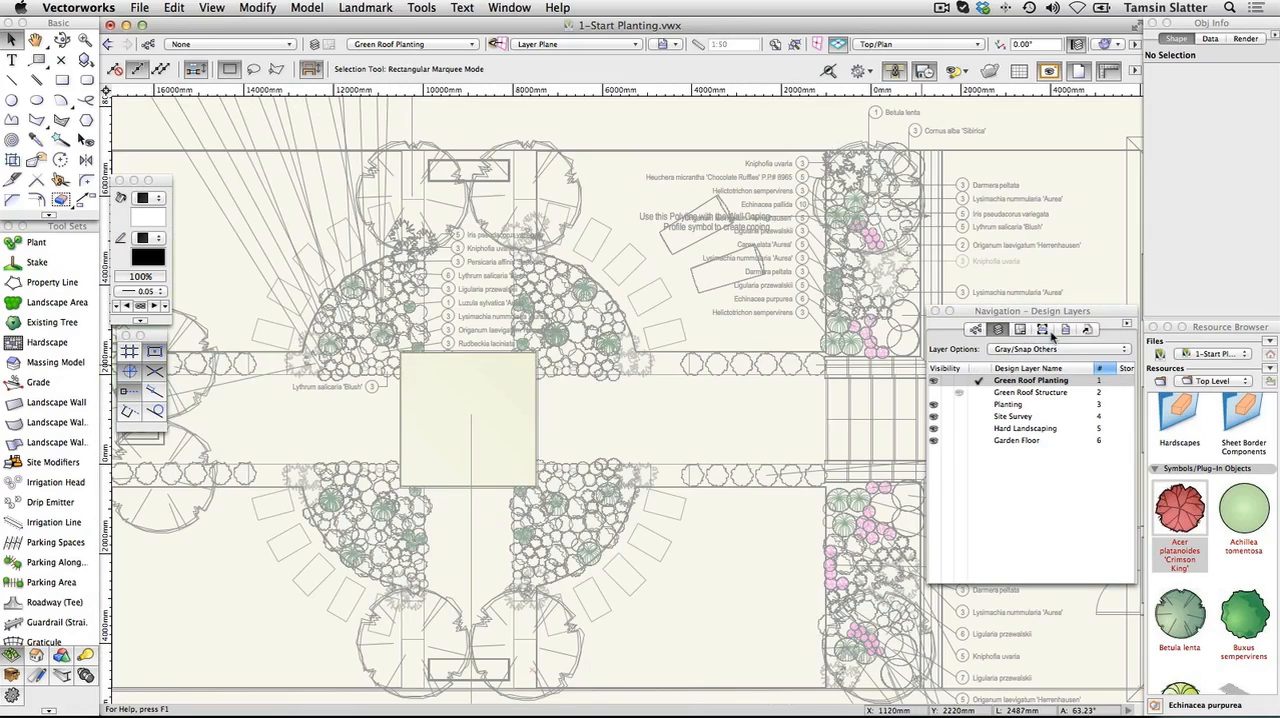
click(455, 415)
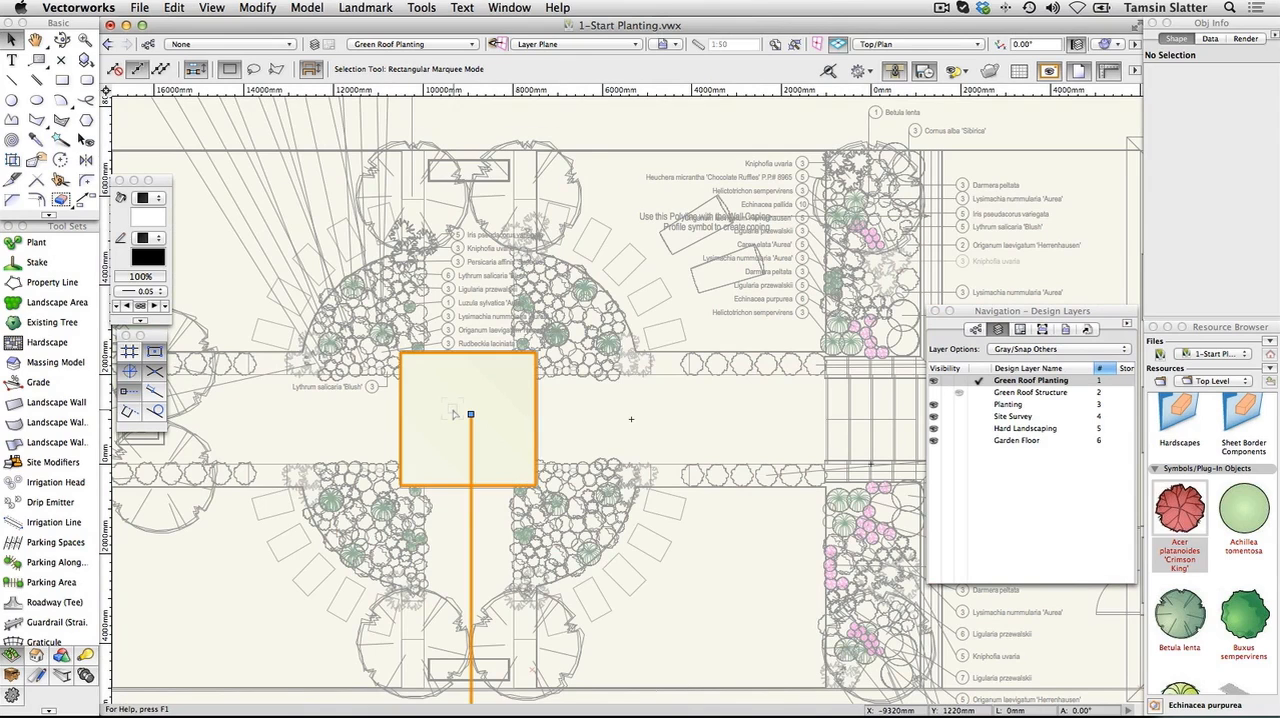
click(467, 415)
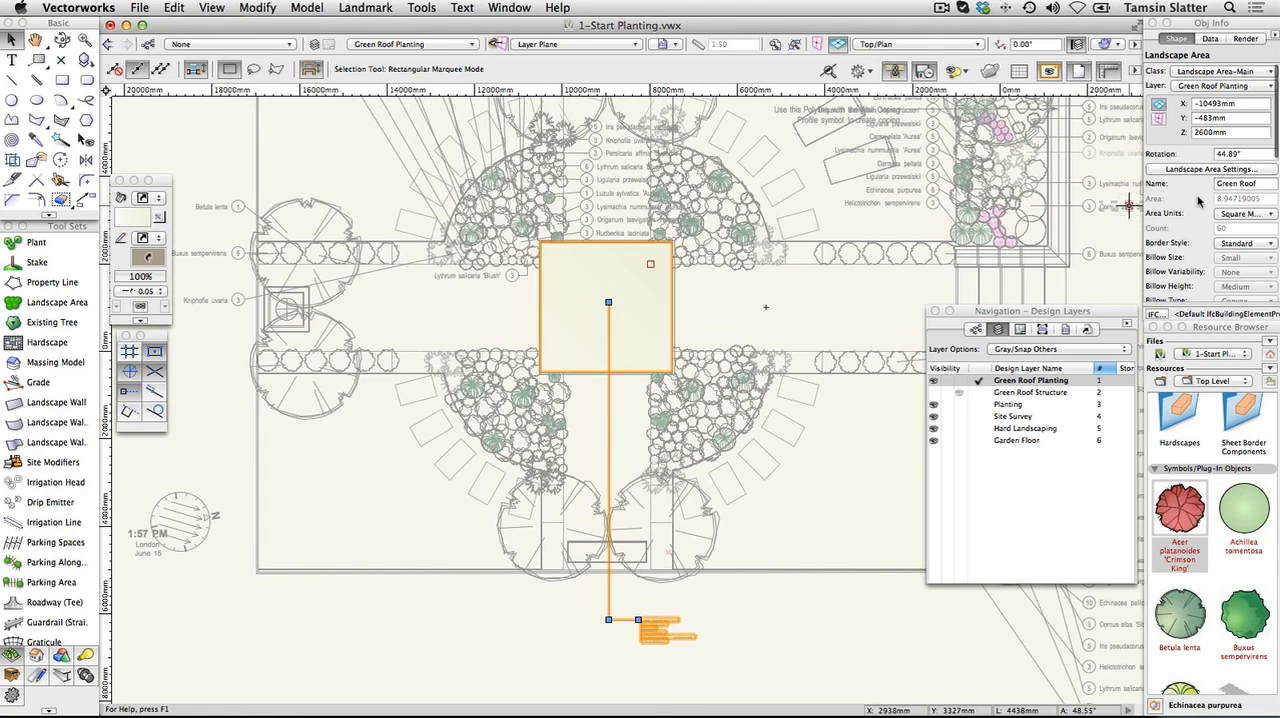
mouse_move(1192, 153)
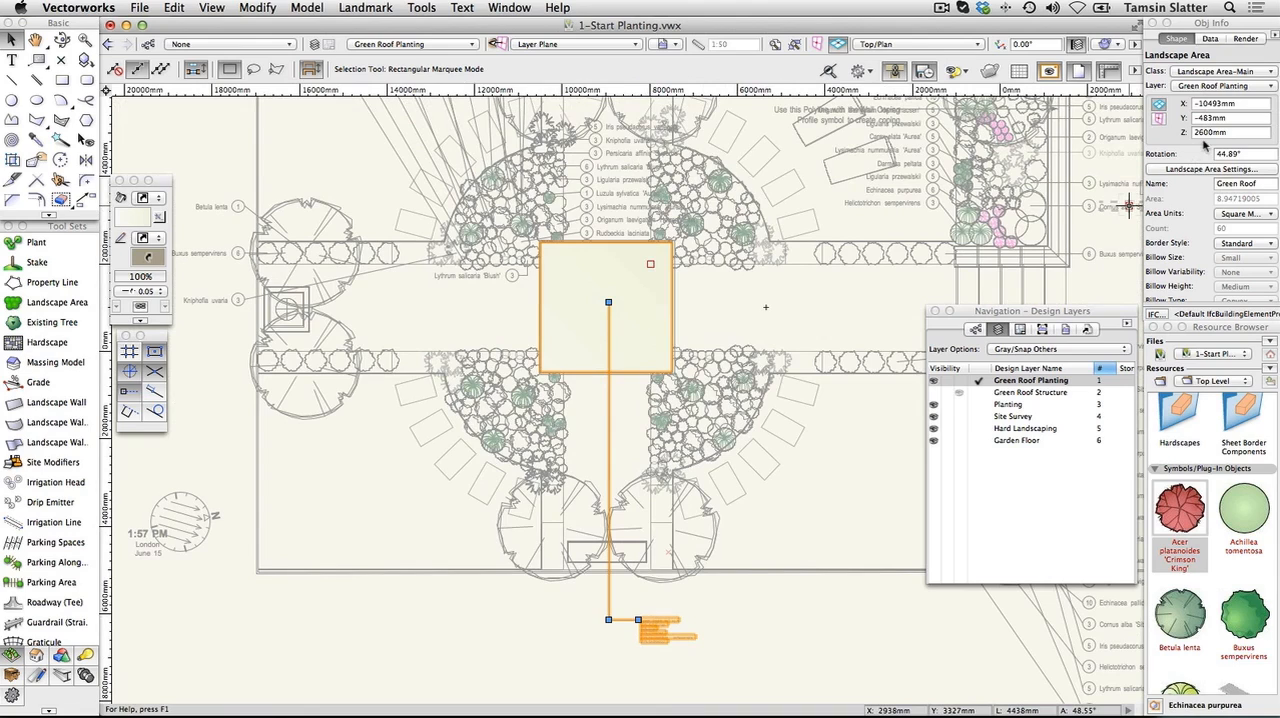
mouse_move(1203, 141)
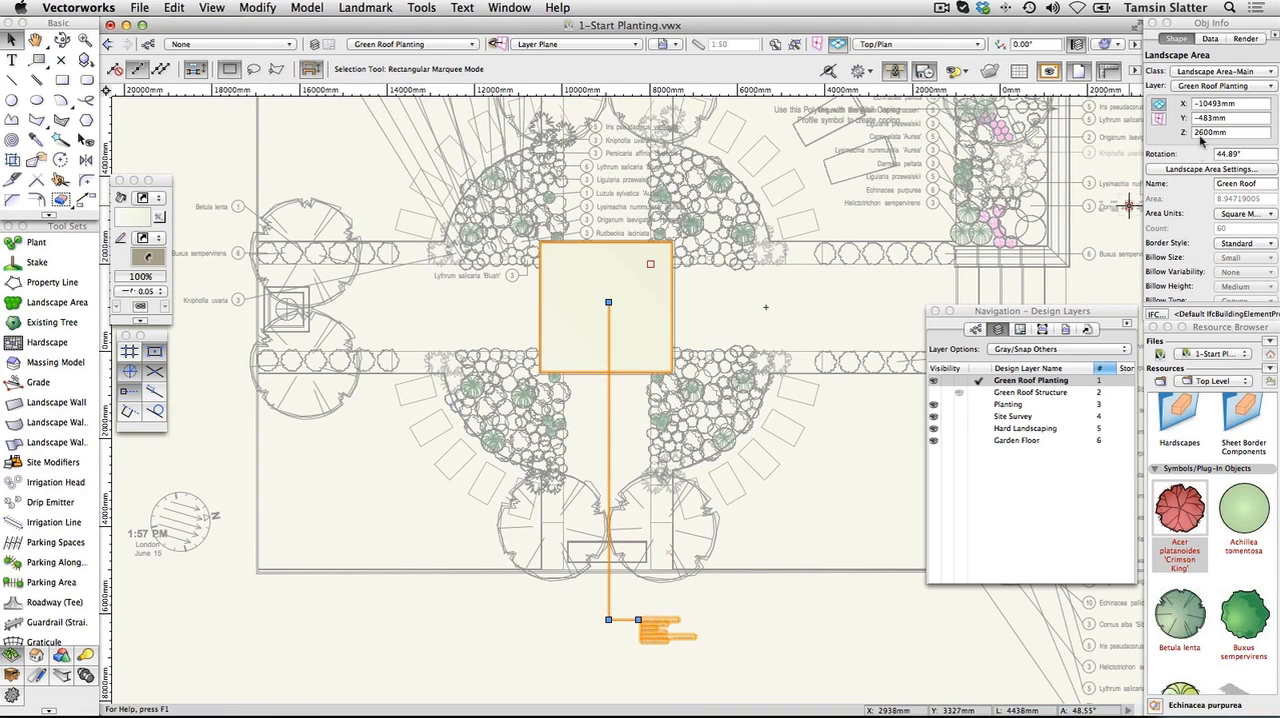
mouse_move(1200, 160)
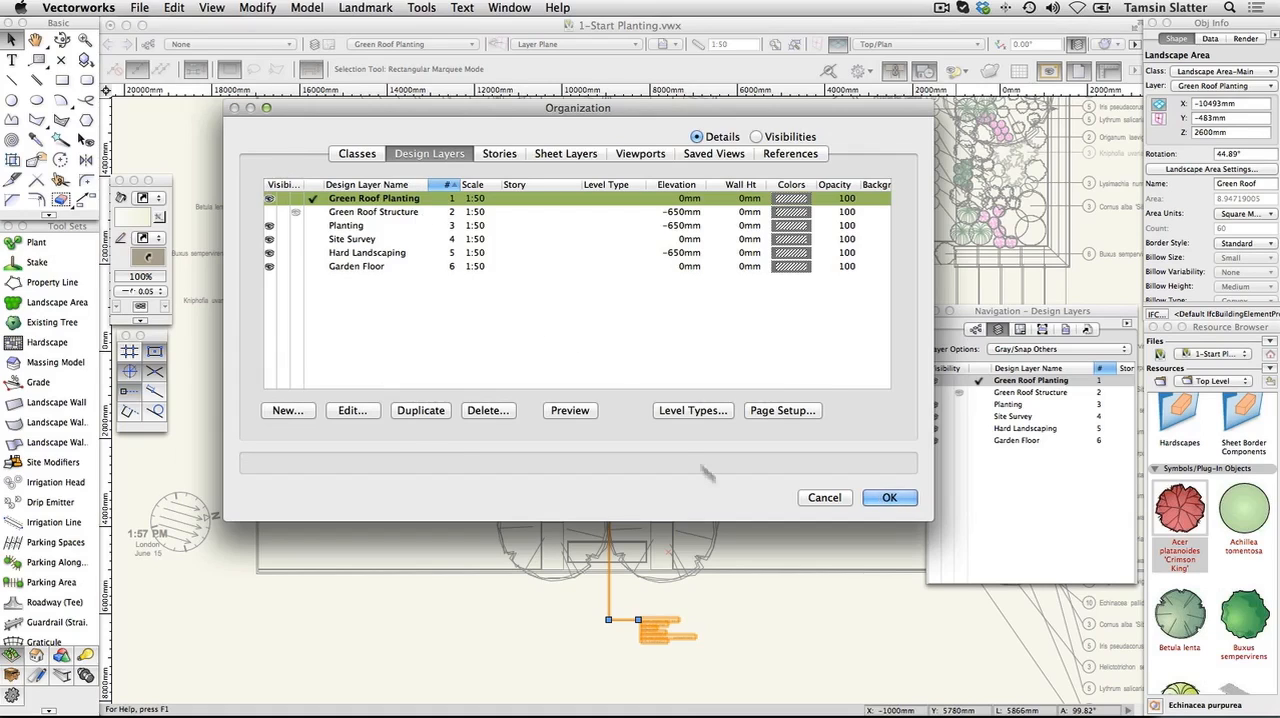
click(888, 497)
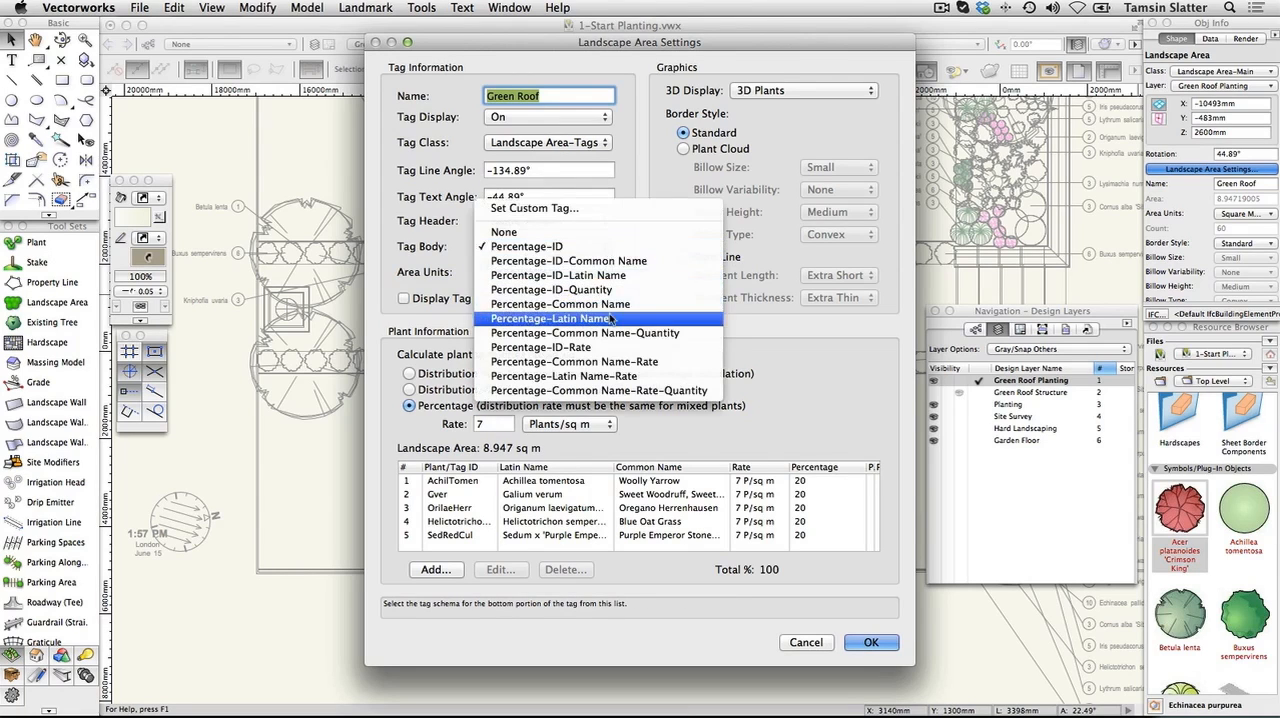
Give the Green Roof area a Percentage-Latin Name tag body, square metres, and Plant Line border
click(557, 318)
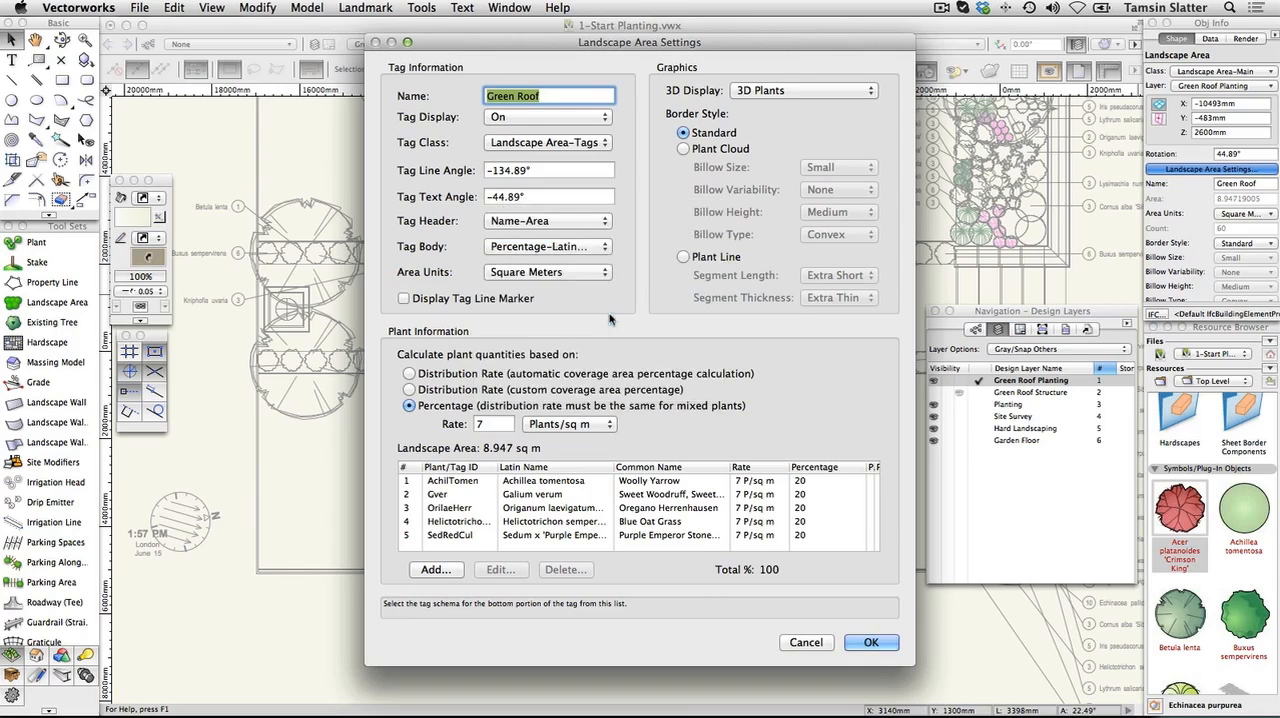
click(547, 271)
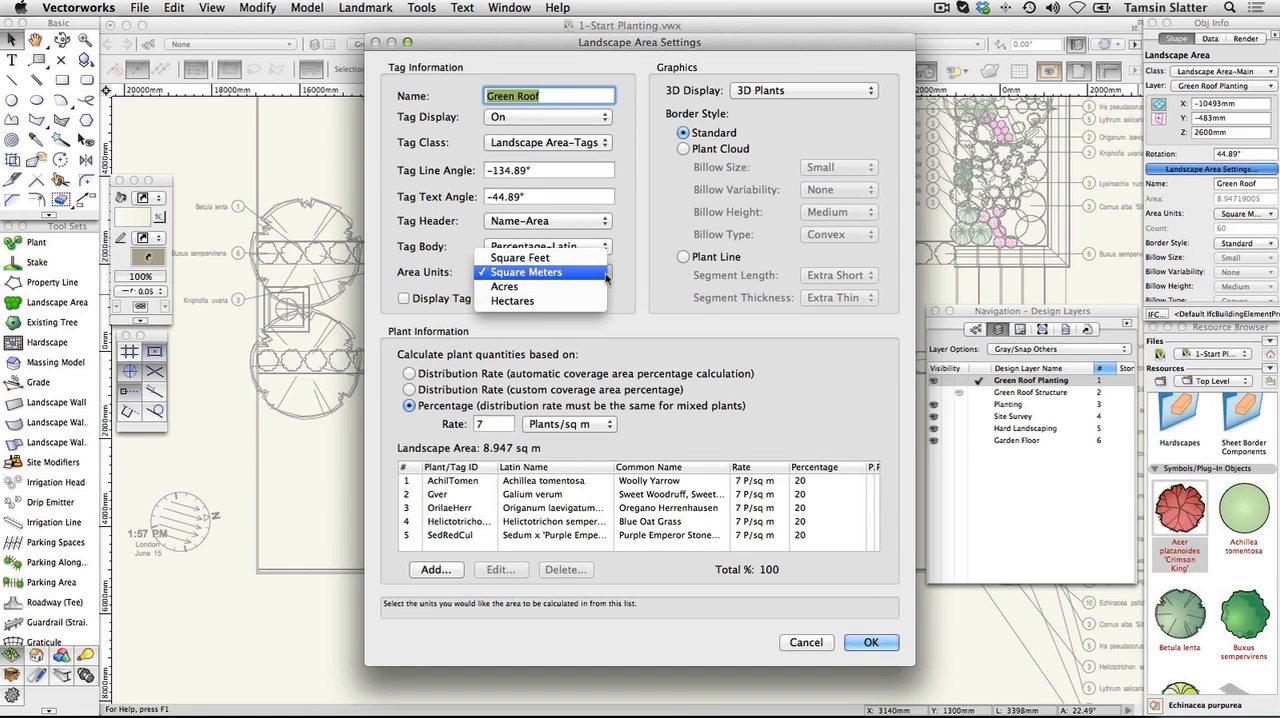
click(526, 272)
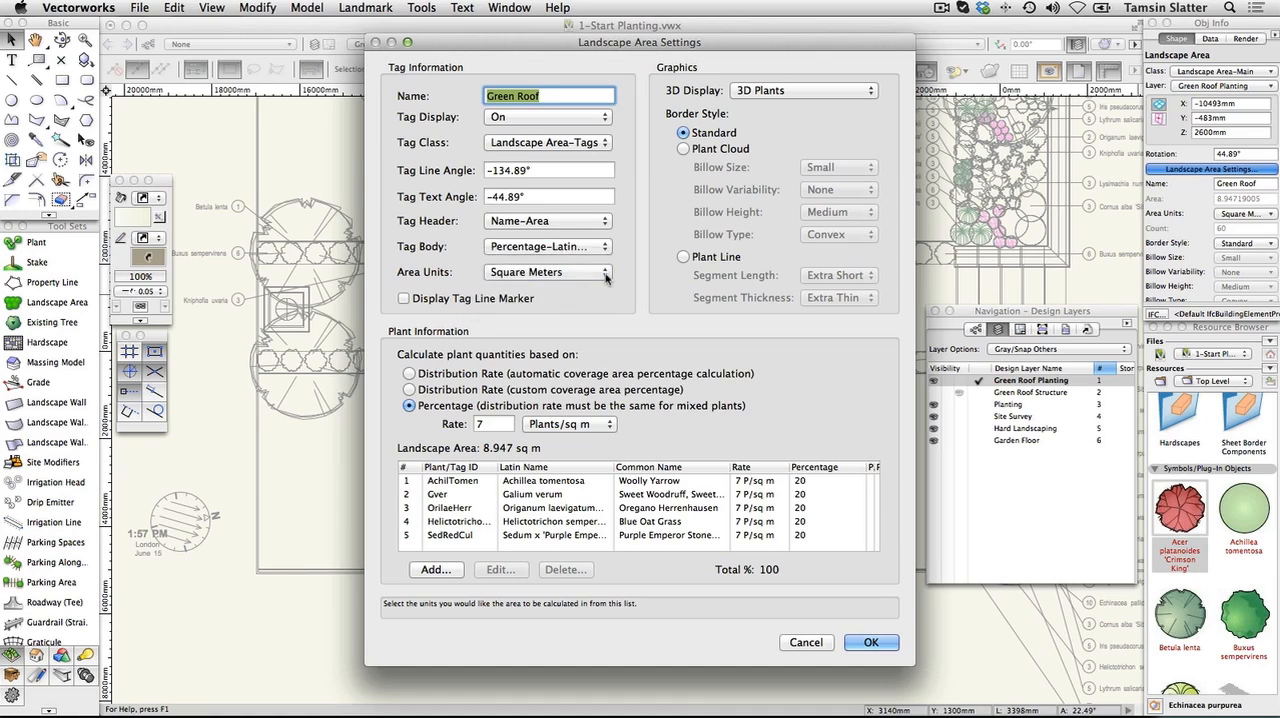
mouse_move(684, 257)
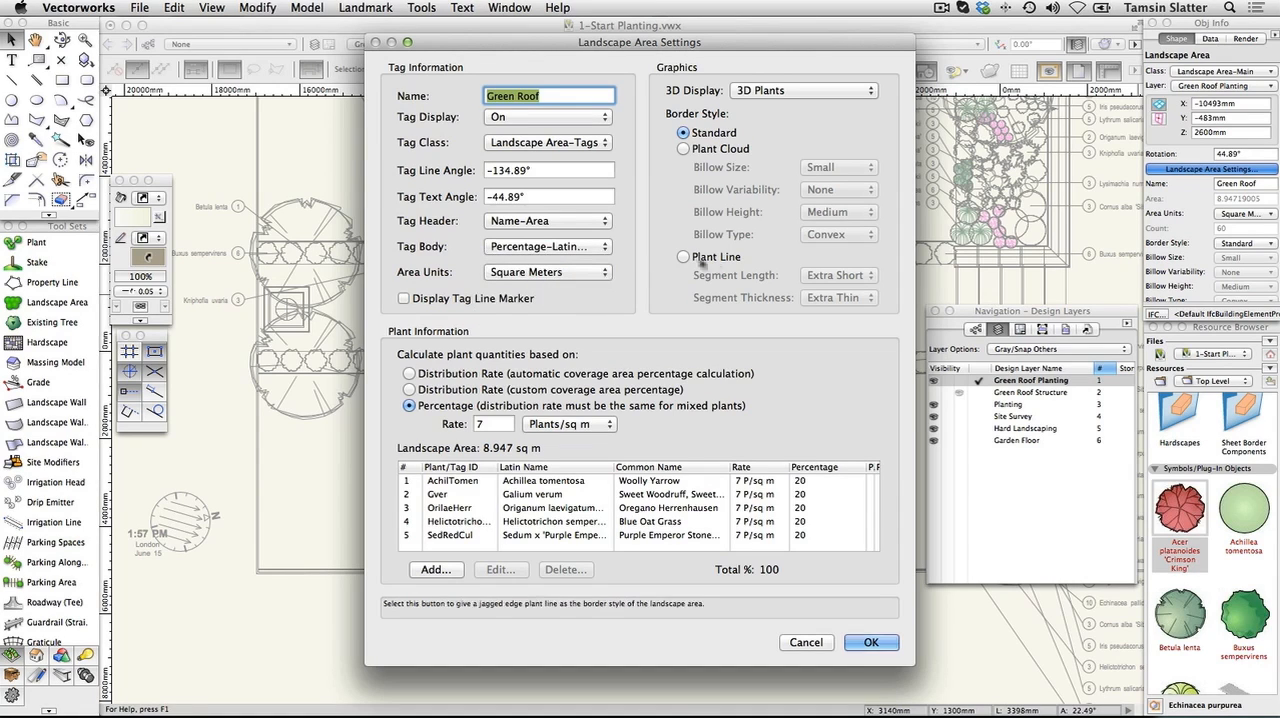
click(683, 257)
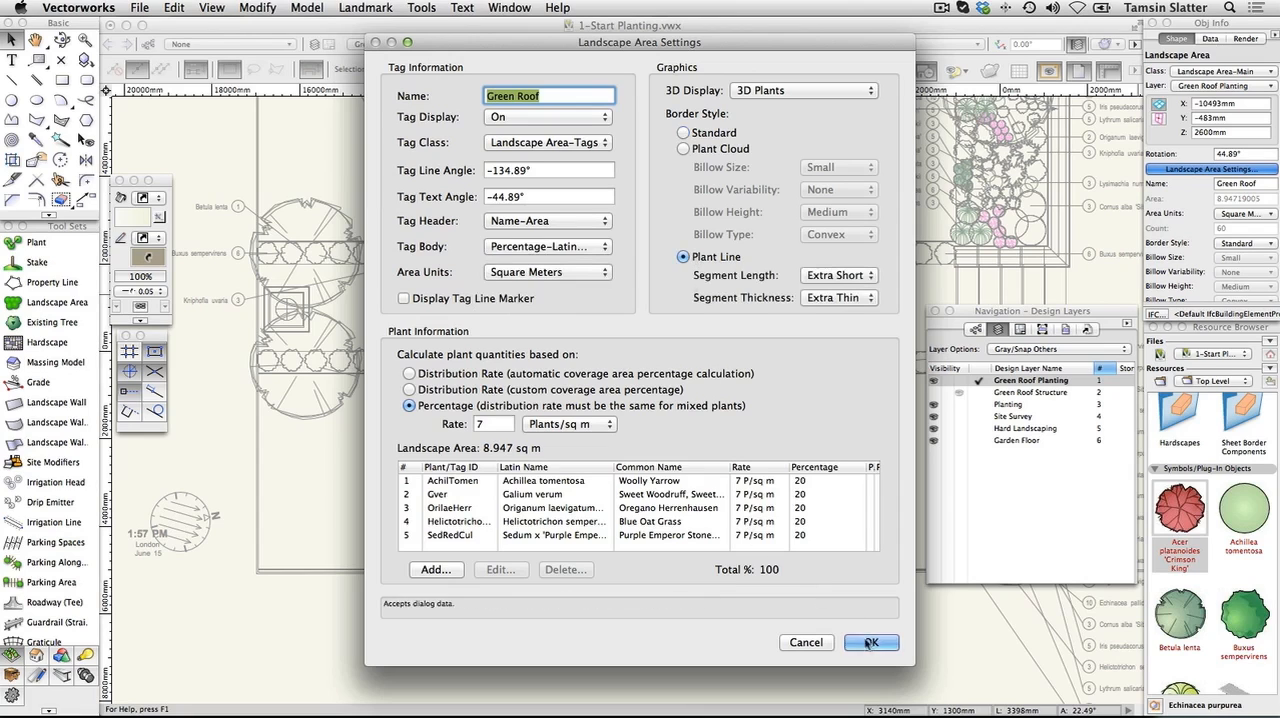
click(871, 642)
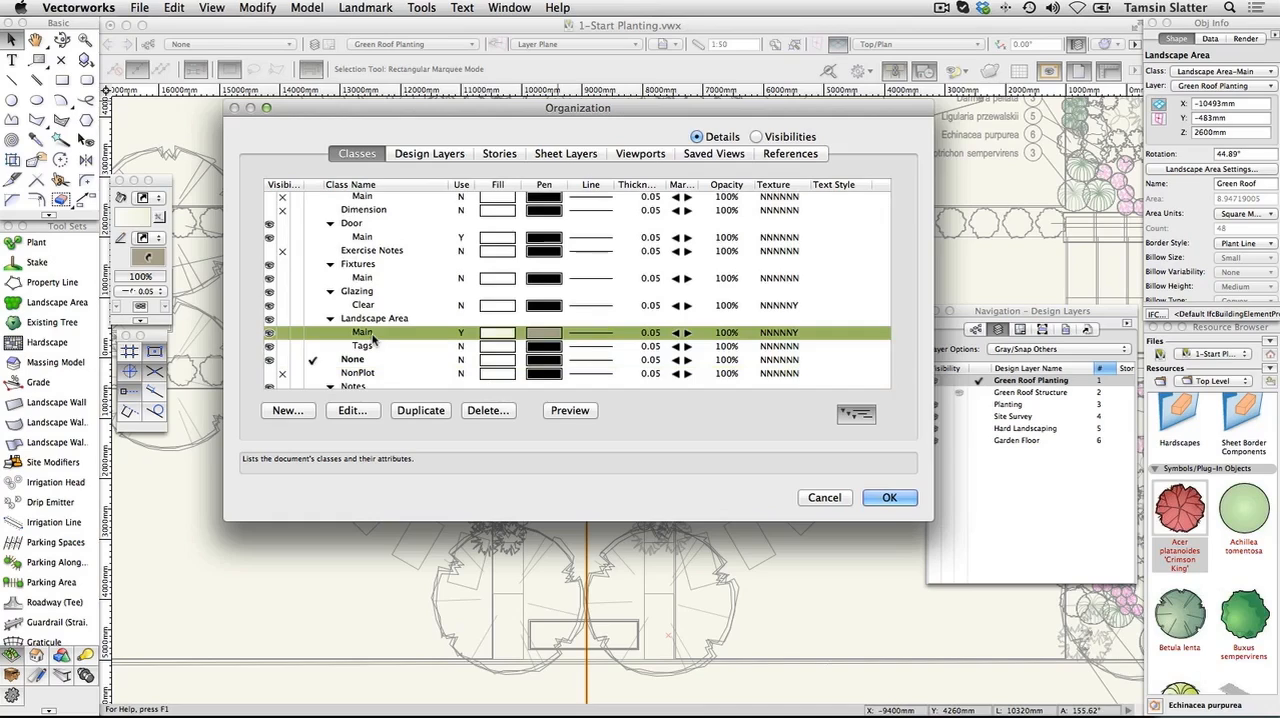
click(353, 410)
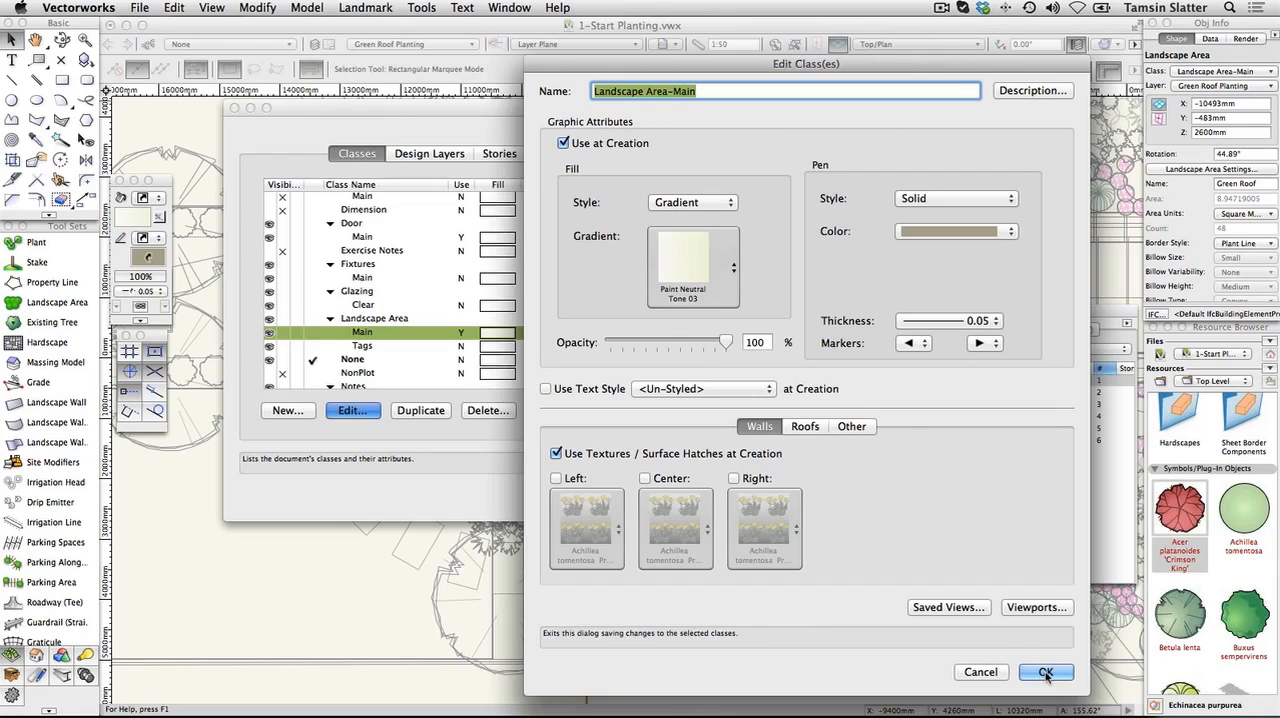
click(1045, 671)
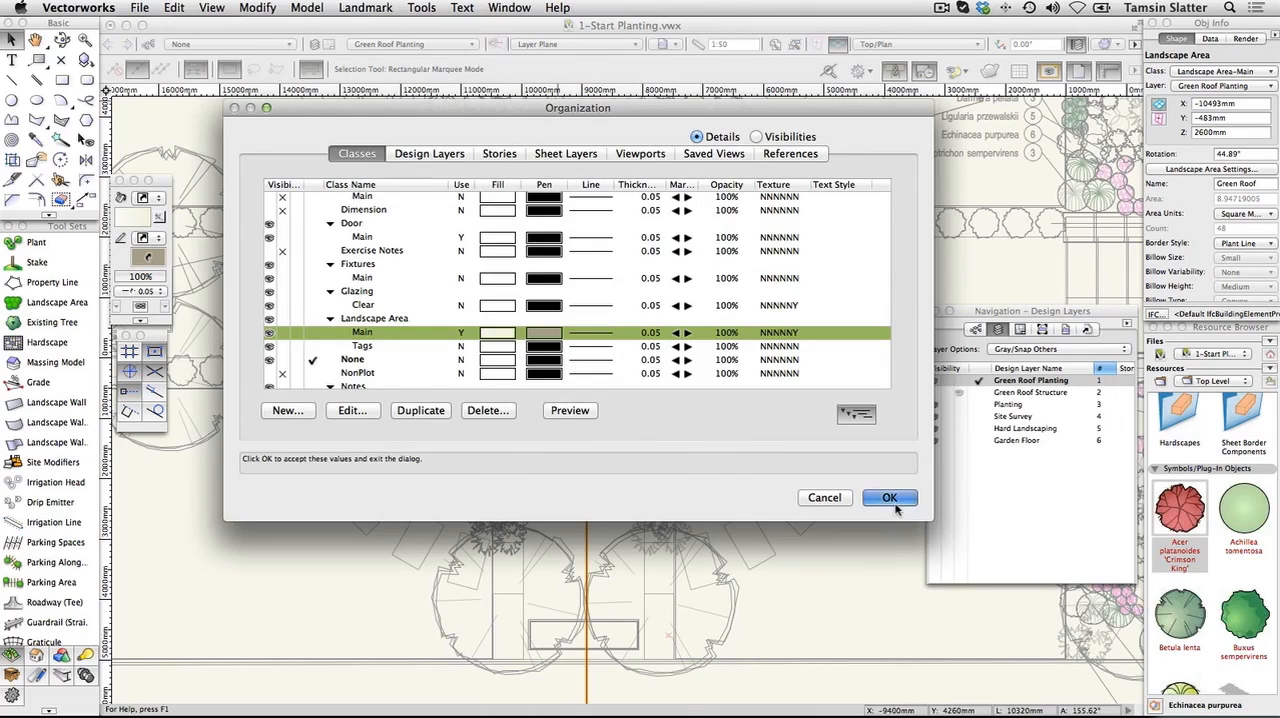
click(889, 497)
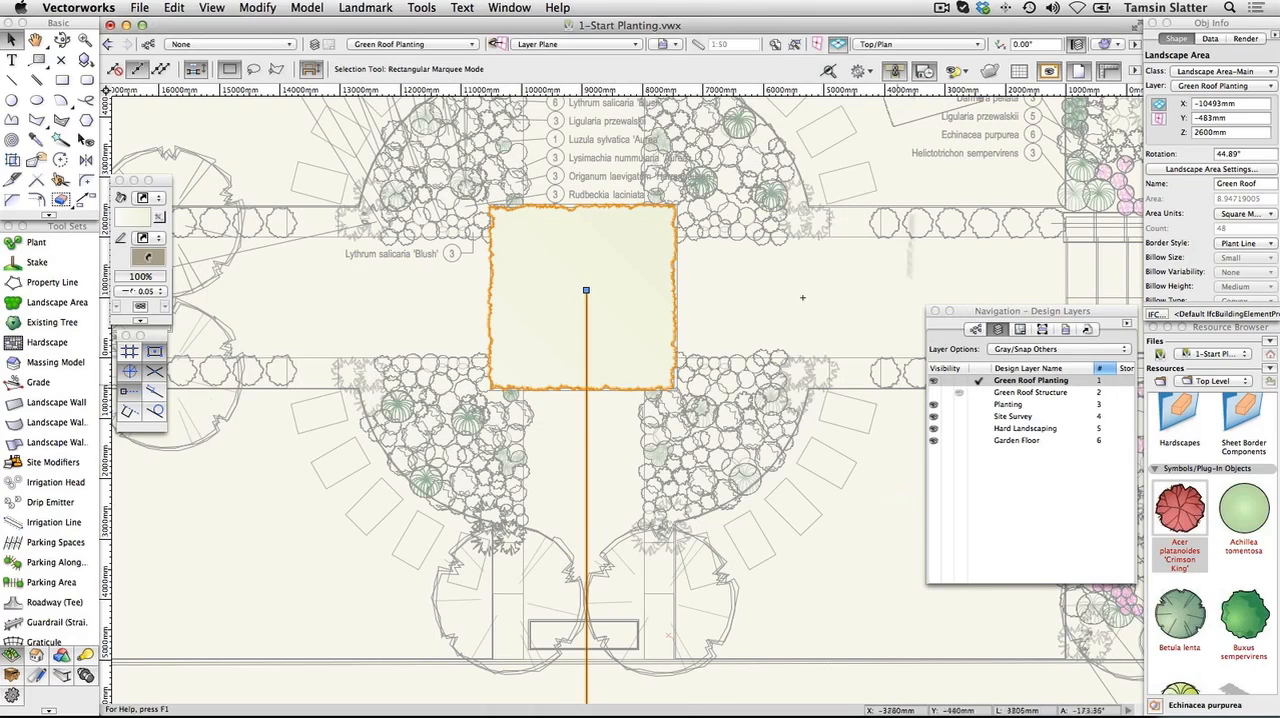
Switch to Left Isometric and set the Green Roof area's 3D display to 3D Plants
click(915, 44)
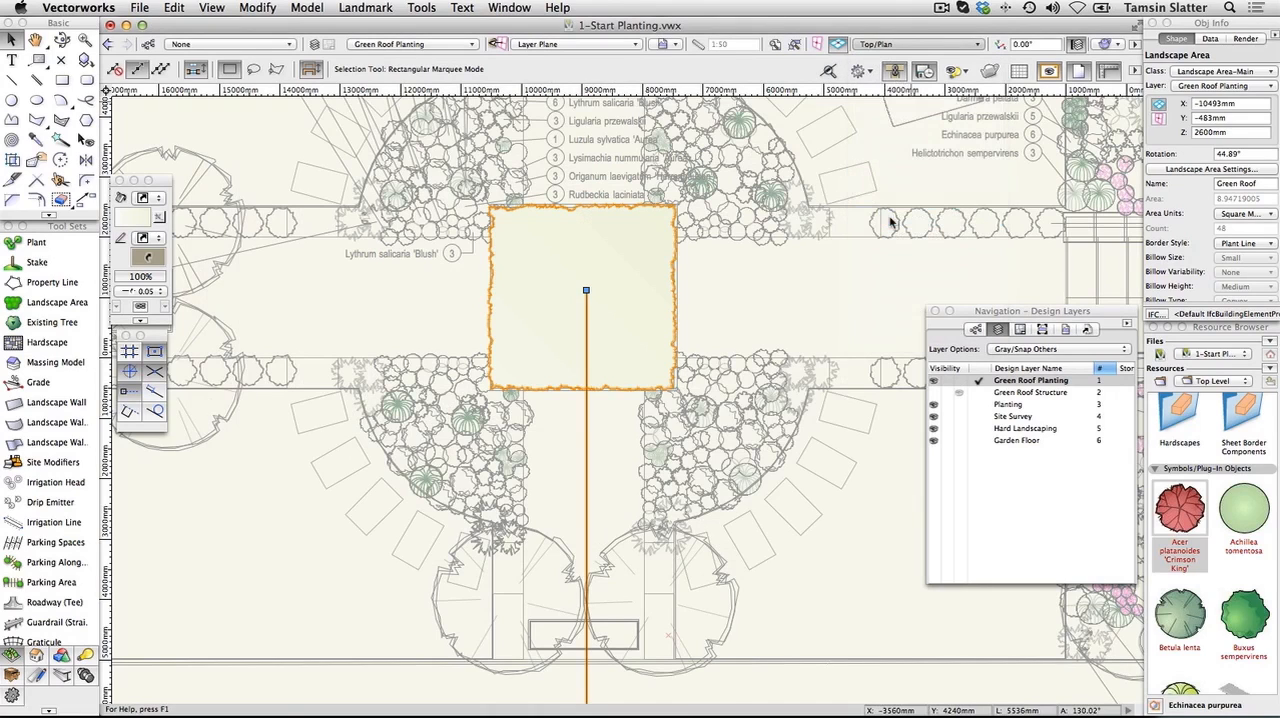
click(917, 44)
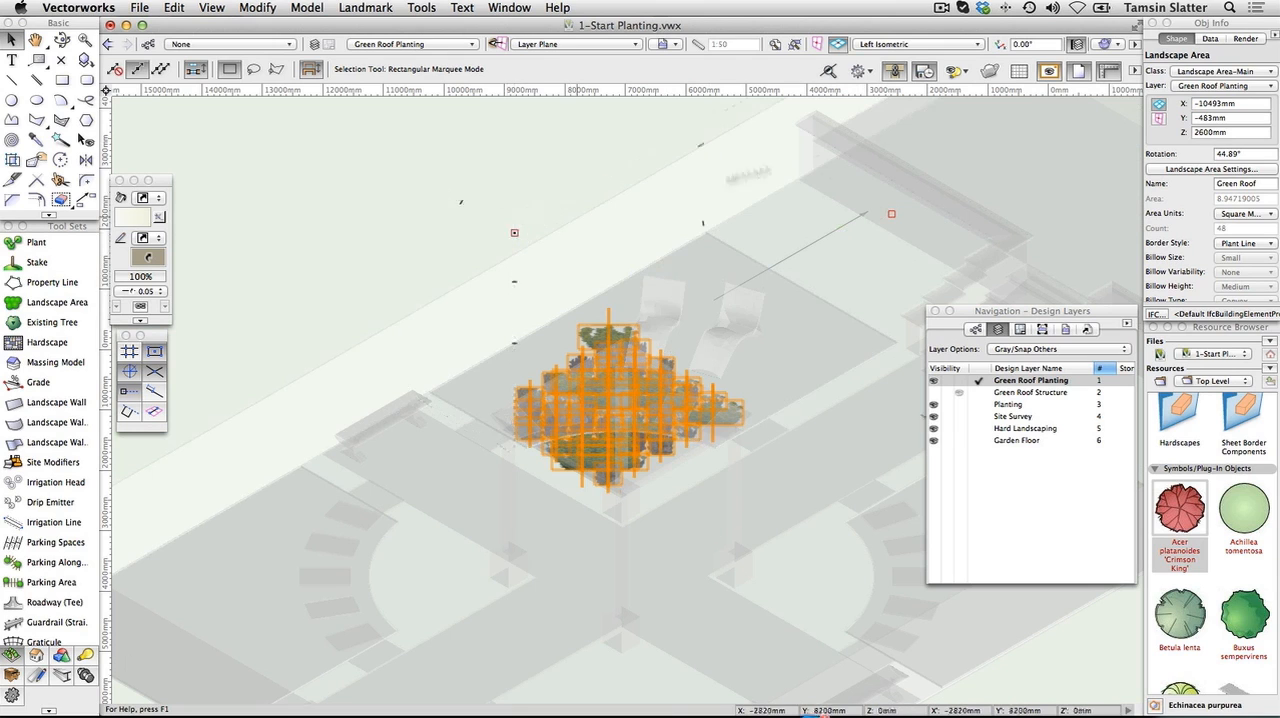
click(1210, 168)
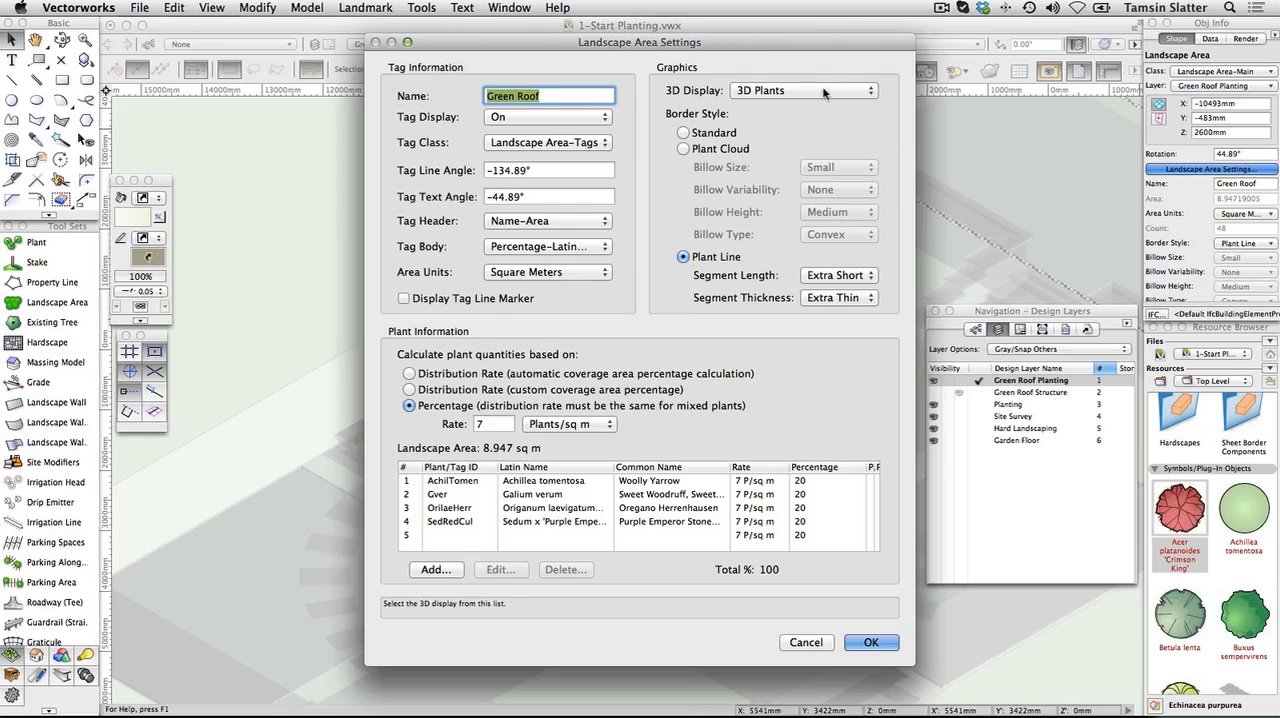
click(803, 90)
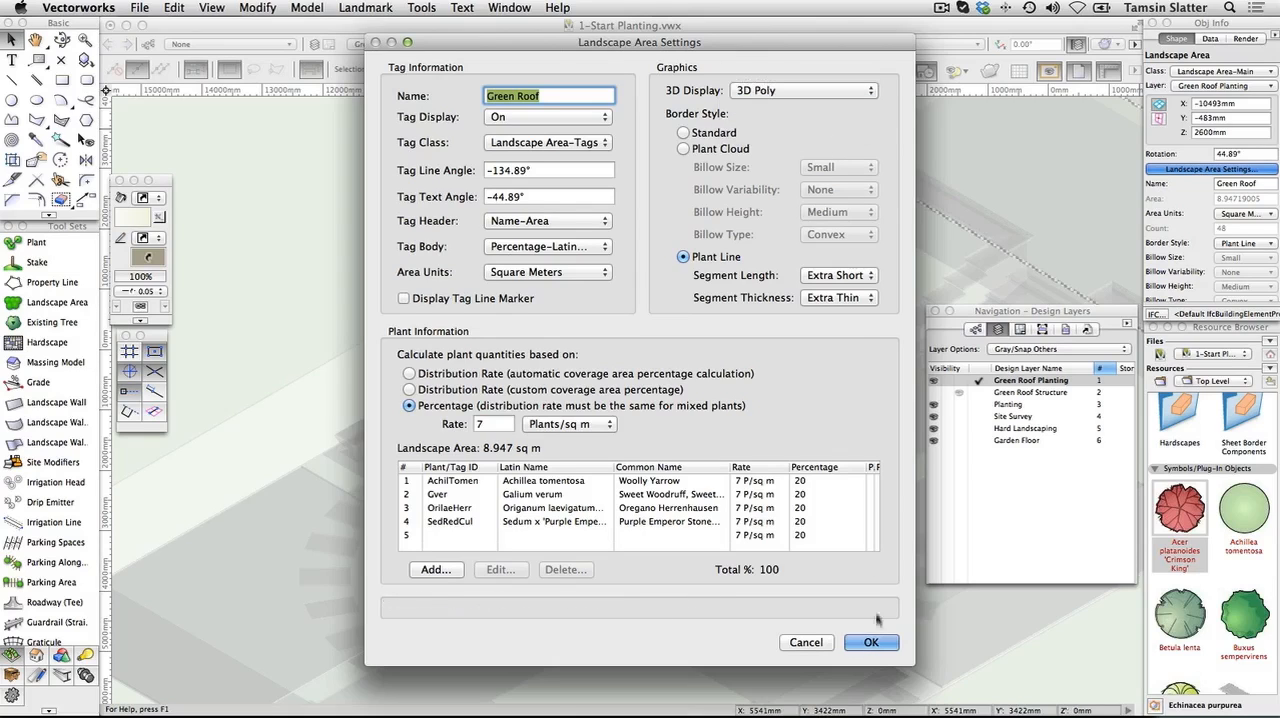
click(869, 642)
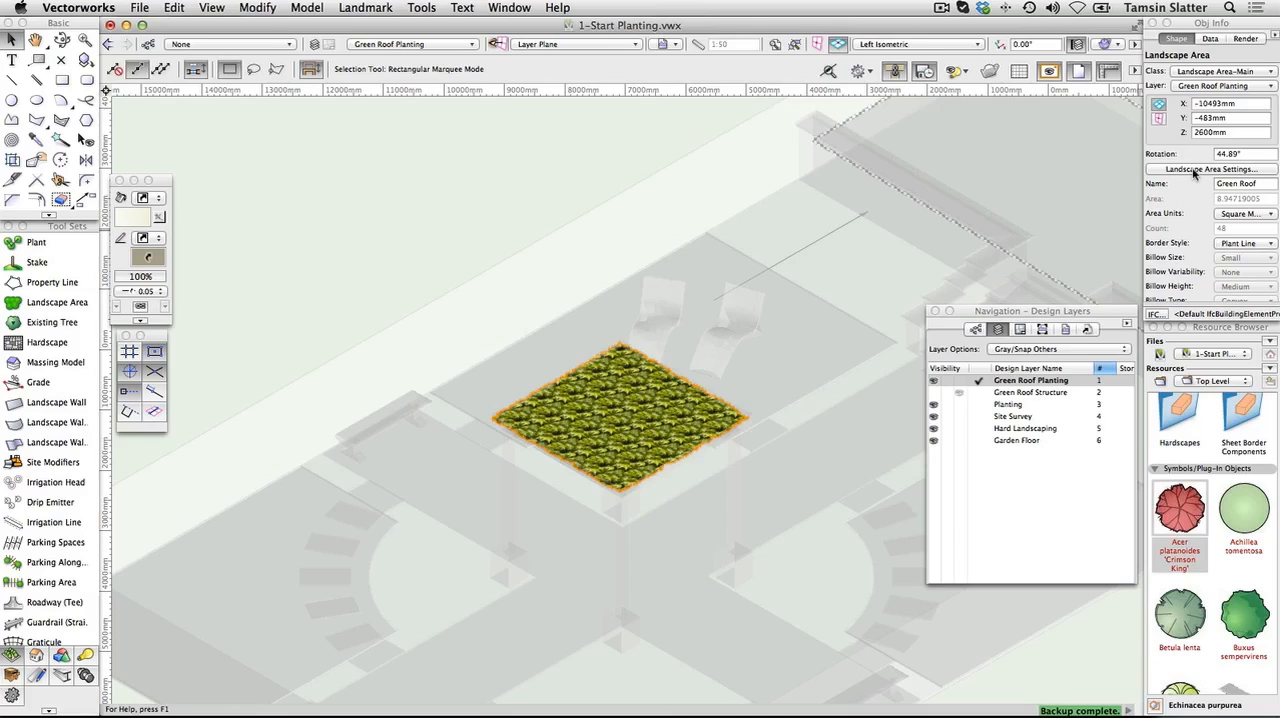
click(1211, 168)
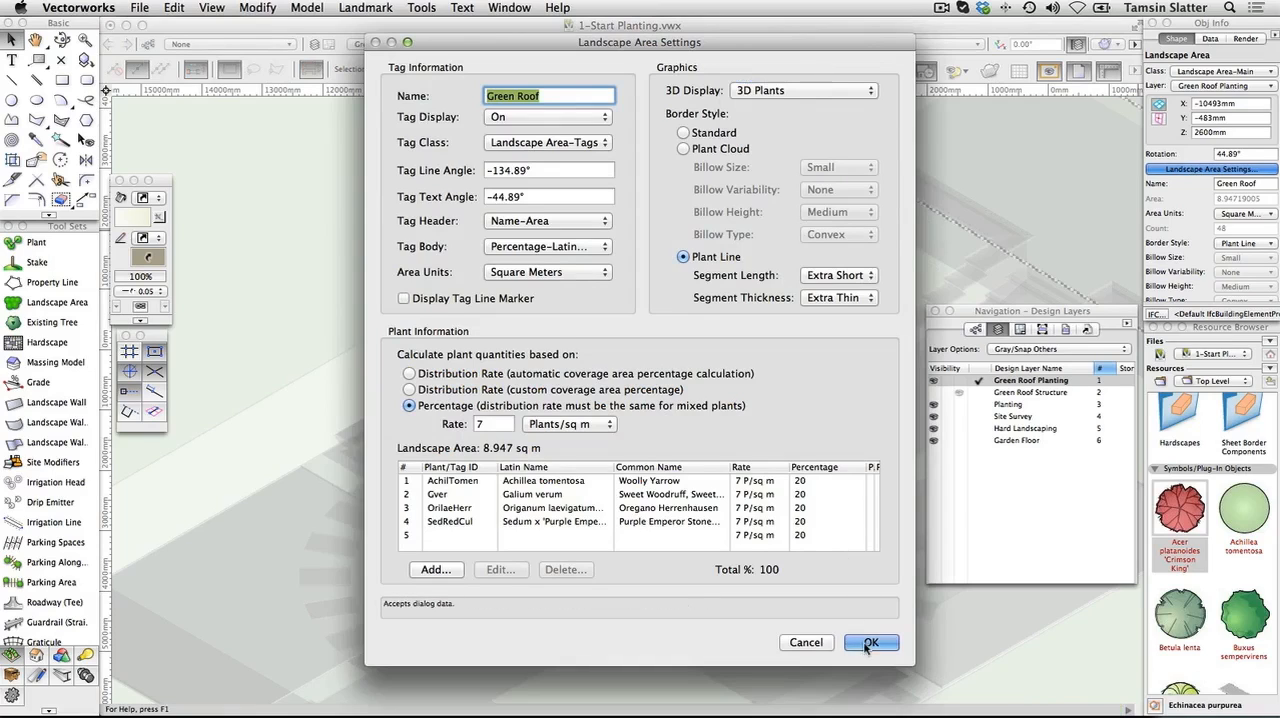
click(870, 642)
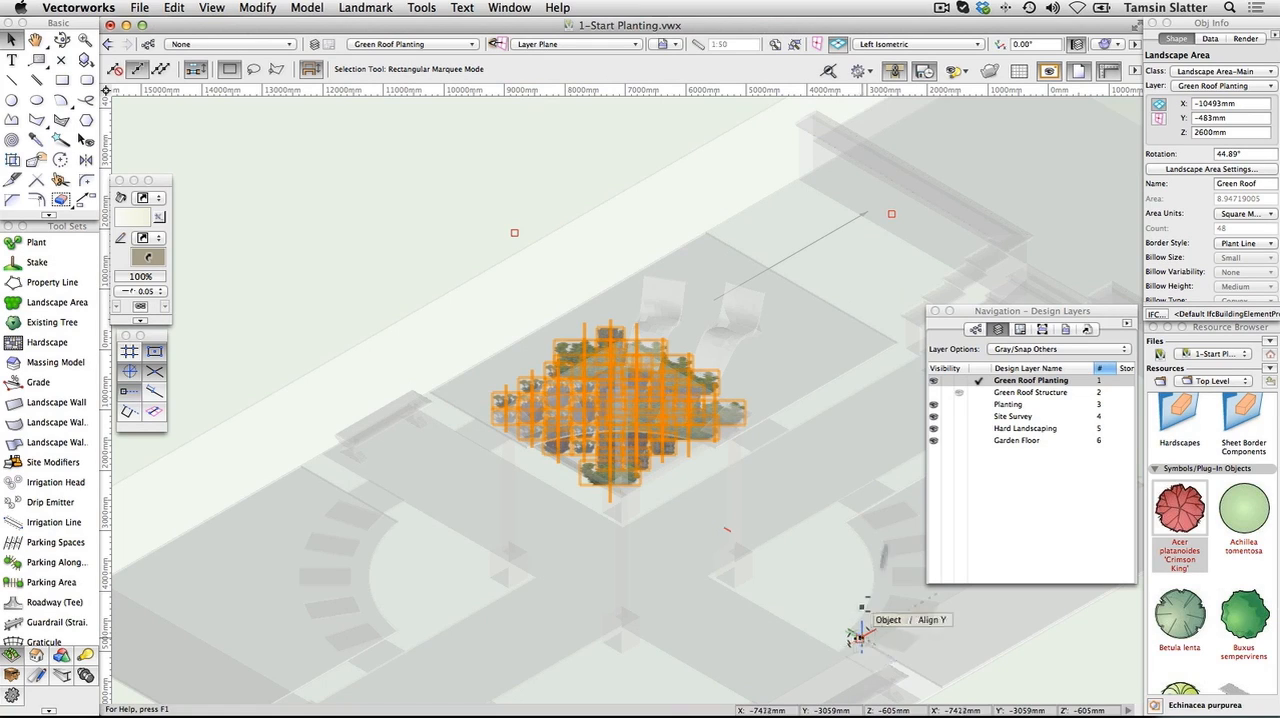
Return to Top/Plan and open Landscape Area preferences for a new area
click(915, 44)
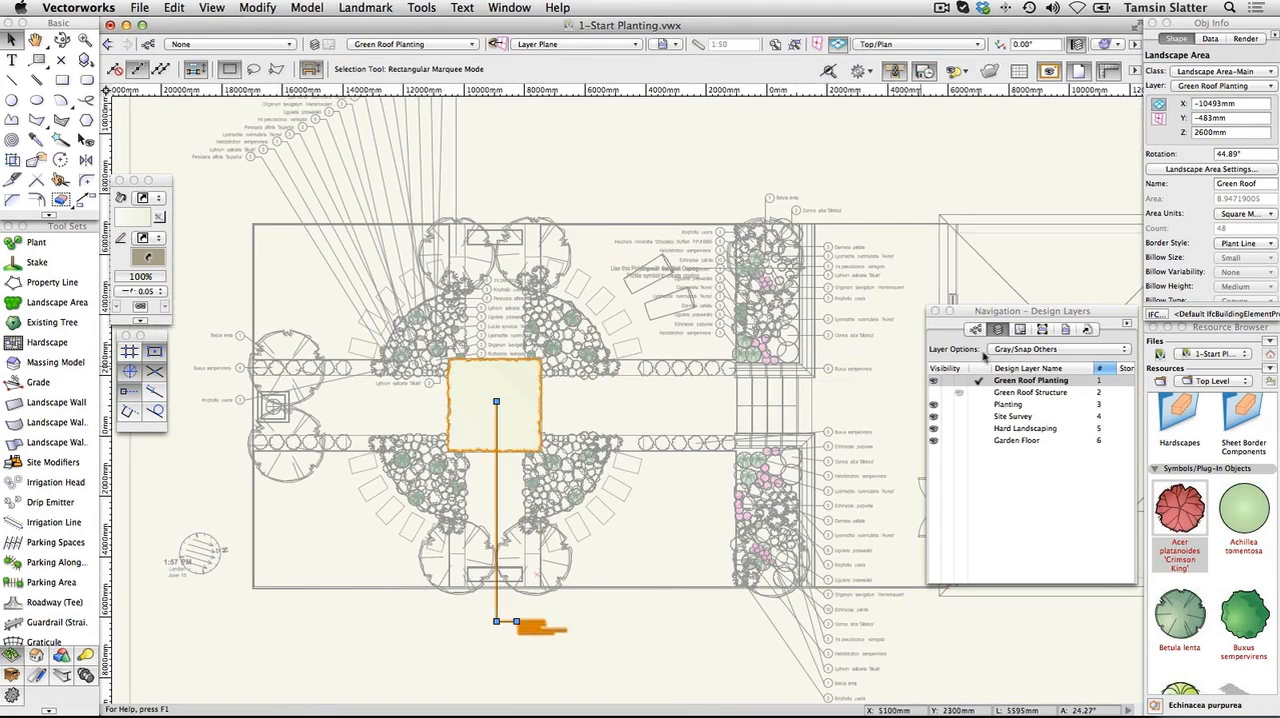
click(998, 329)
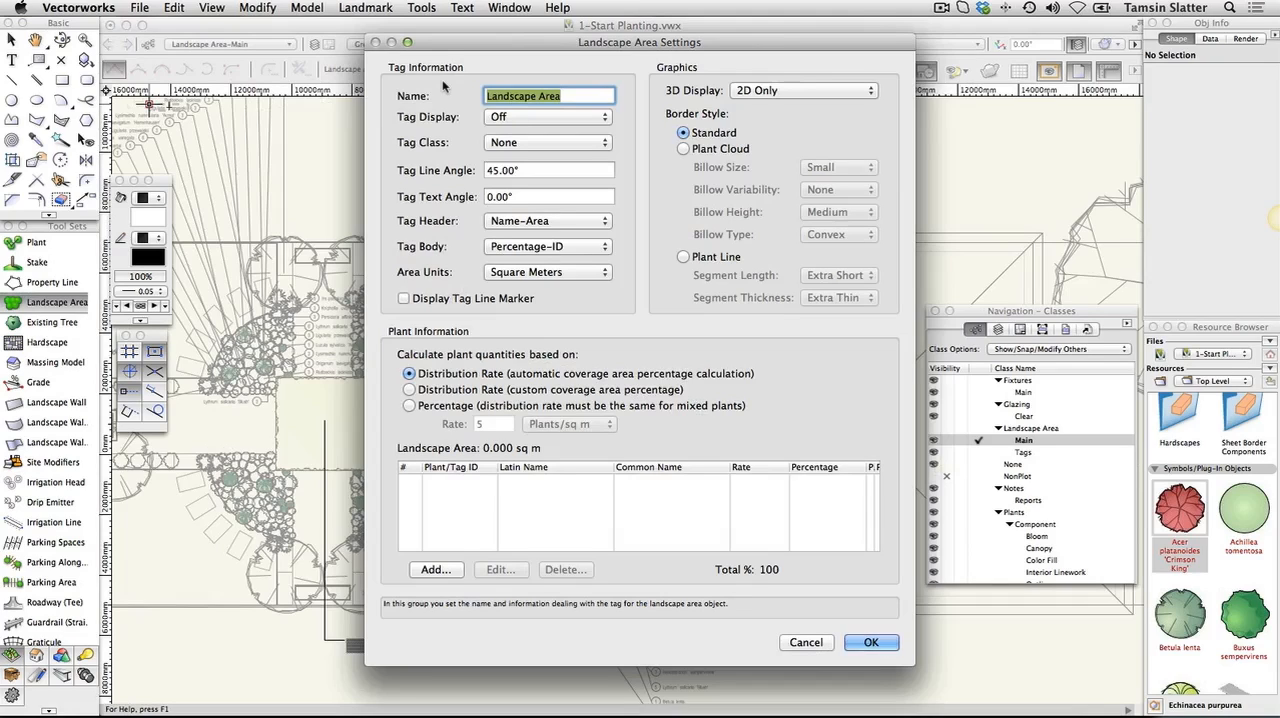
Name it 'Mixed Planting' with tags on in Landscape Area-Tags, Percentage-Latin Name body, square metres
text(Mixed Plant)
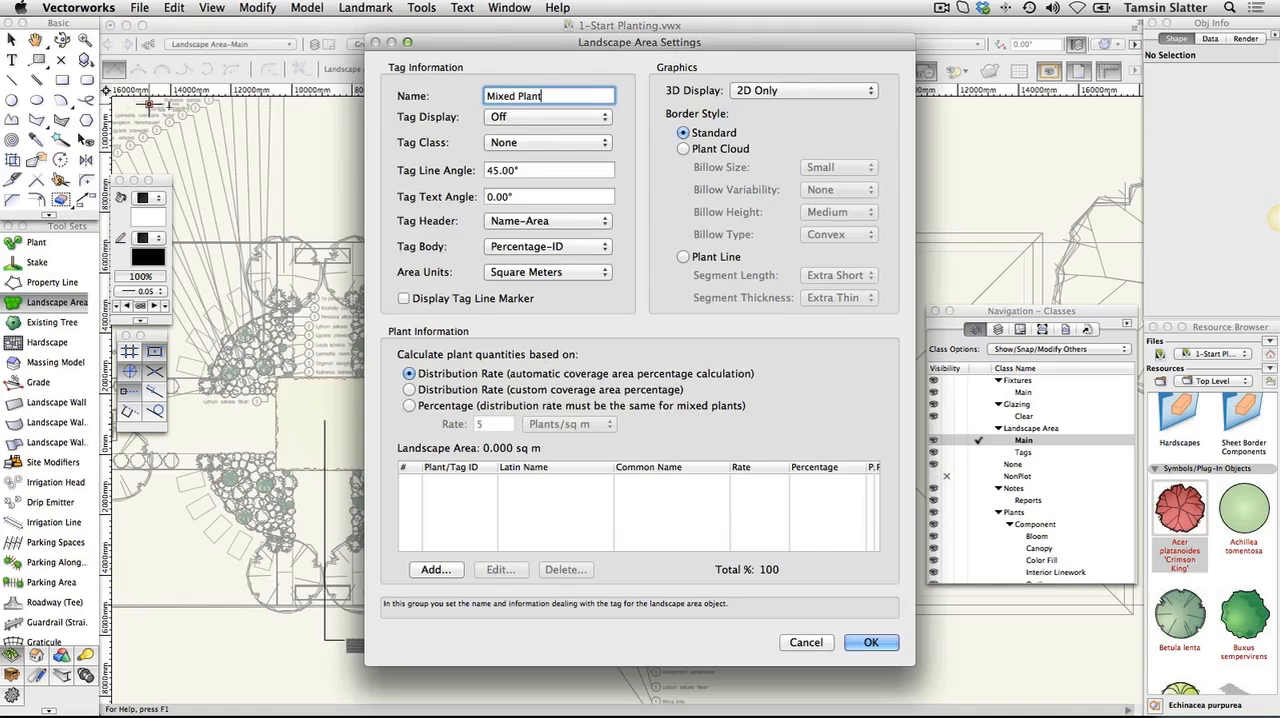
text(ing)
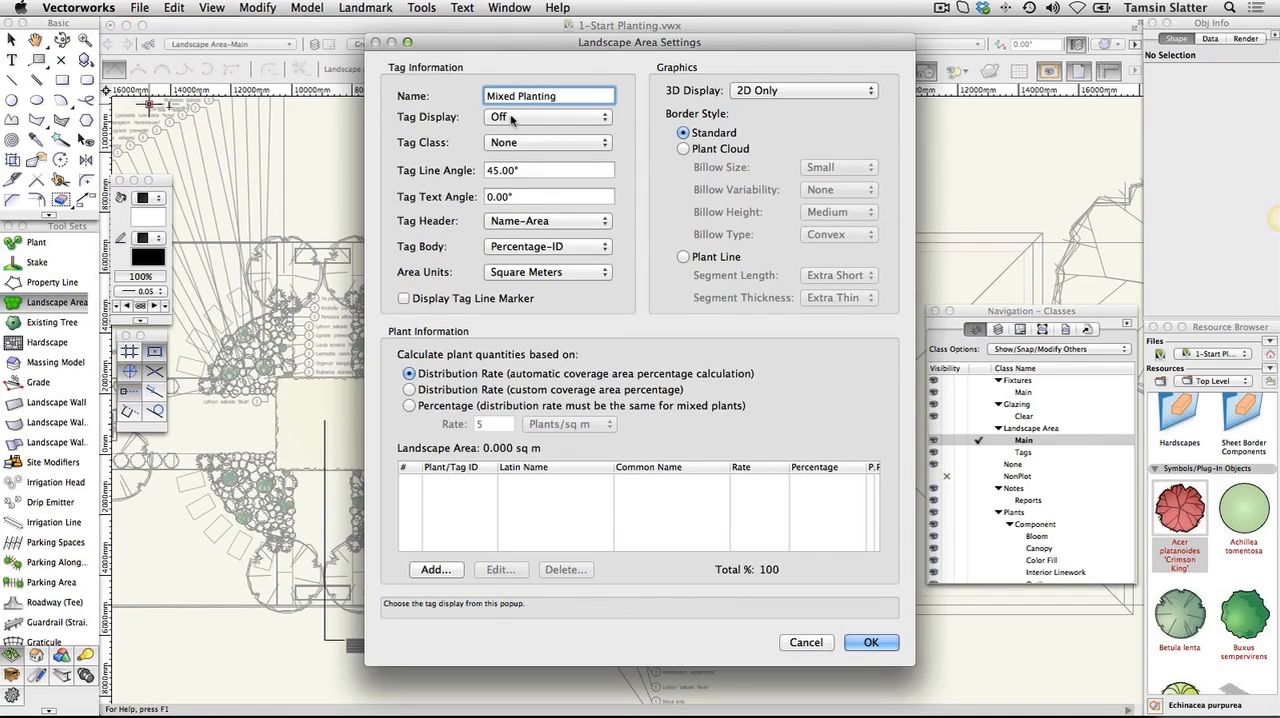
click(547, 117)
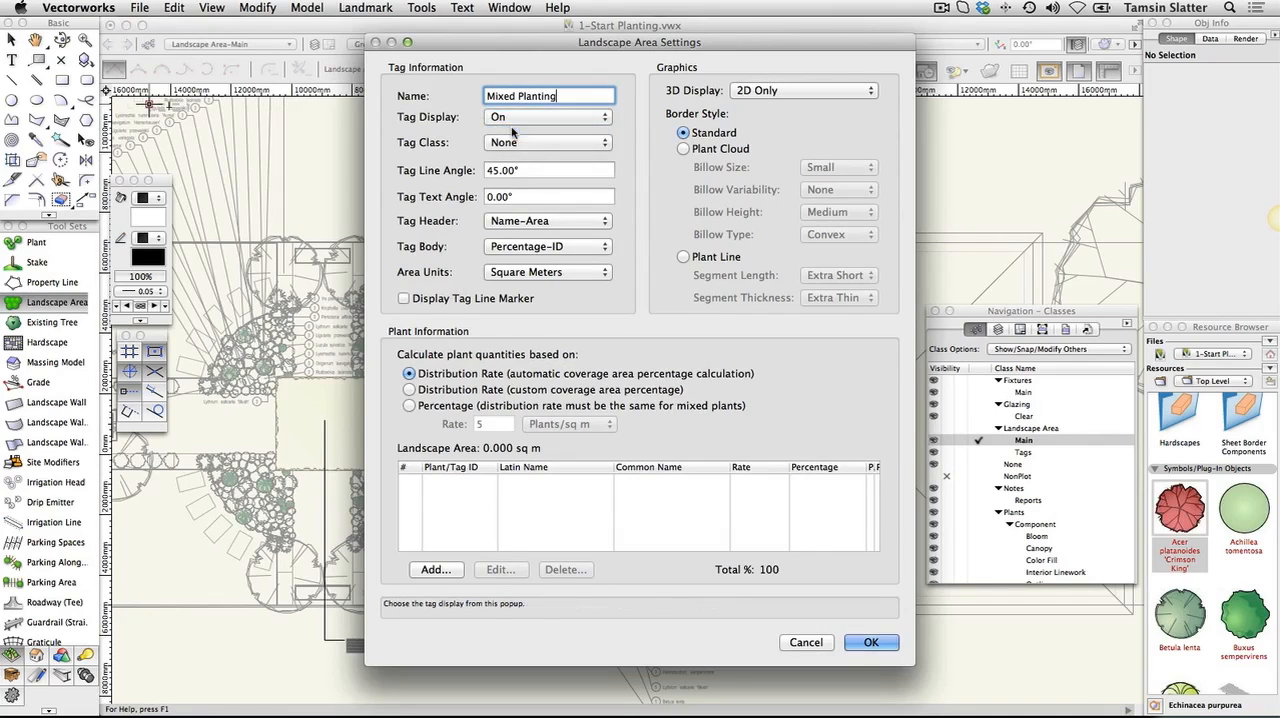
click(547, 142)
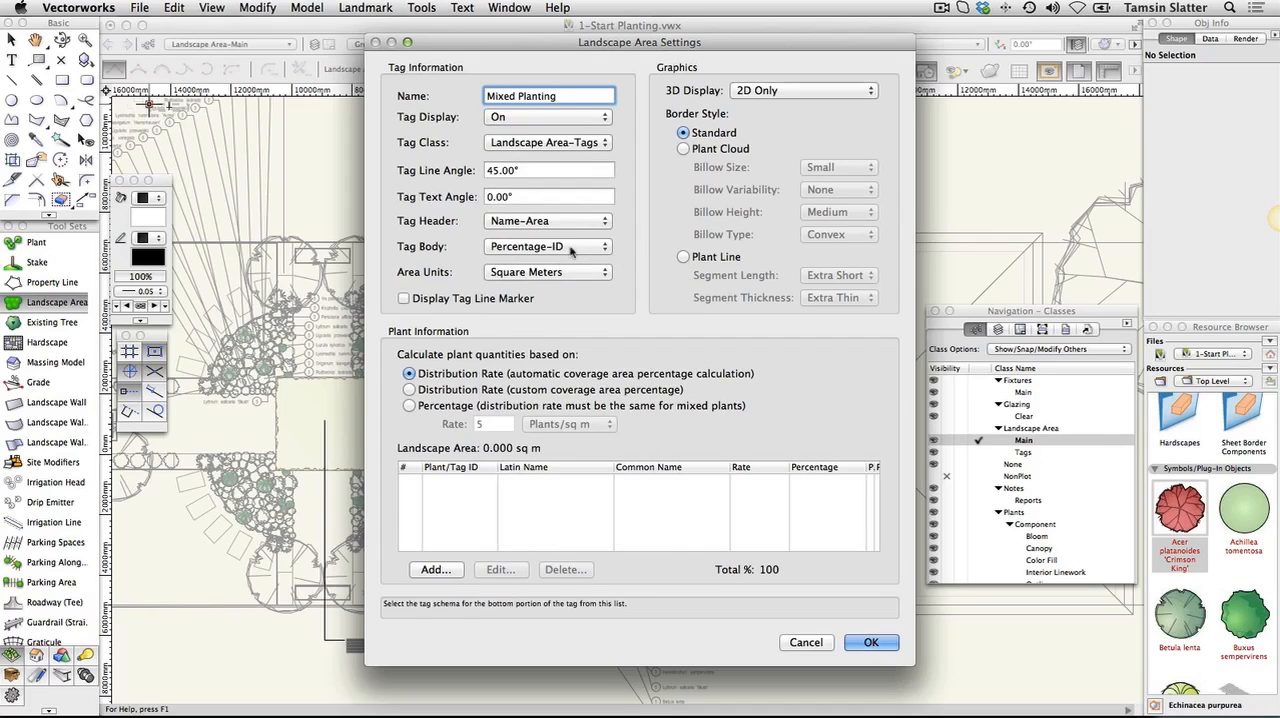
click(547, 220)
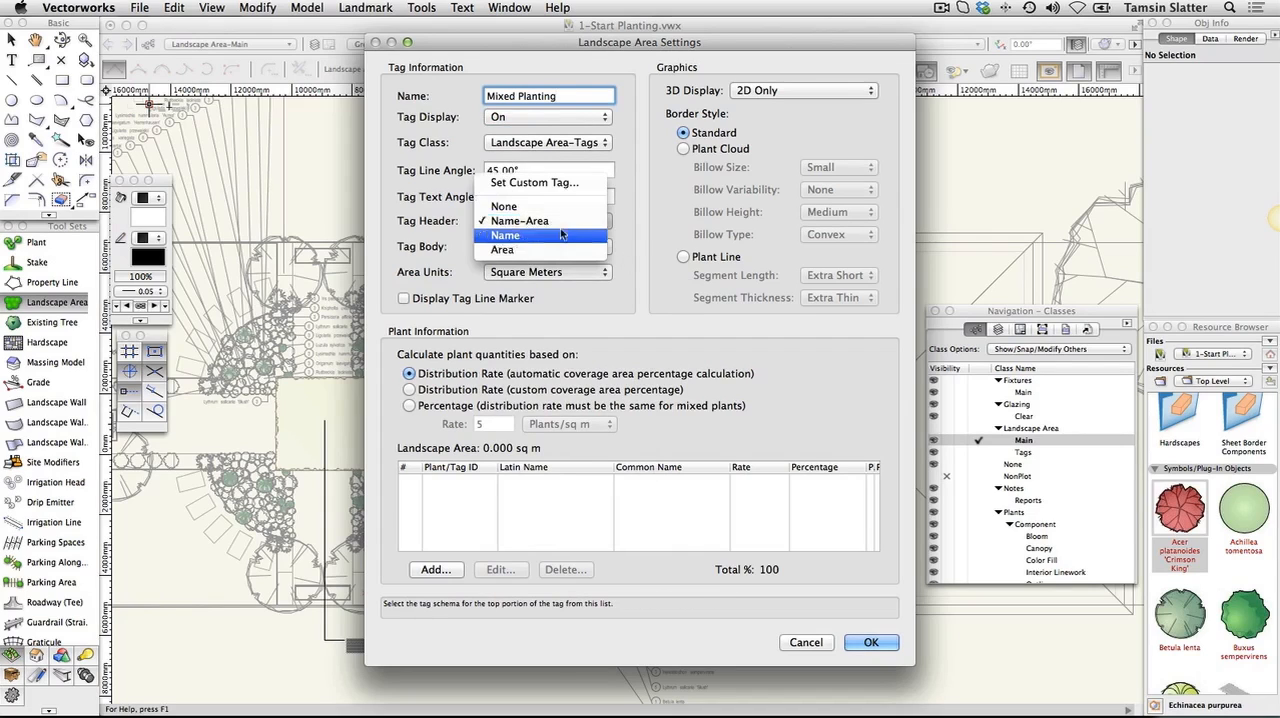
click(519, 220)
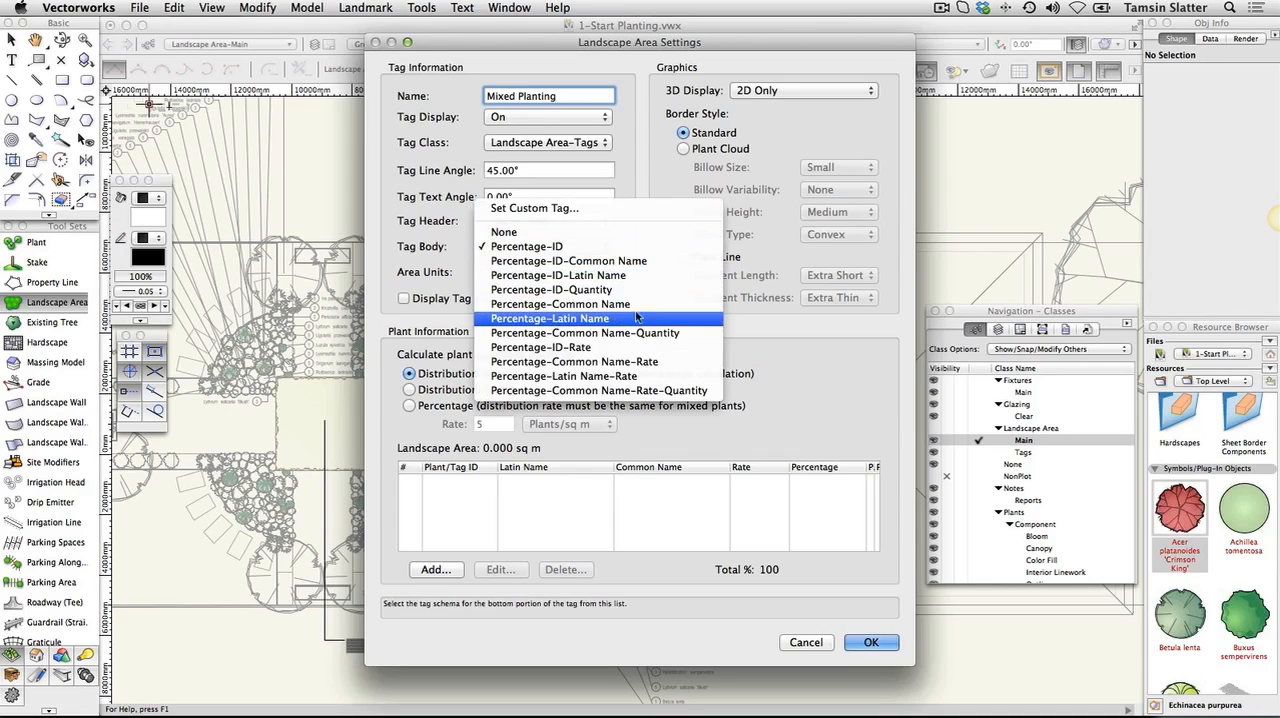
click(549, 318)
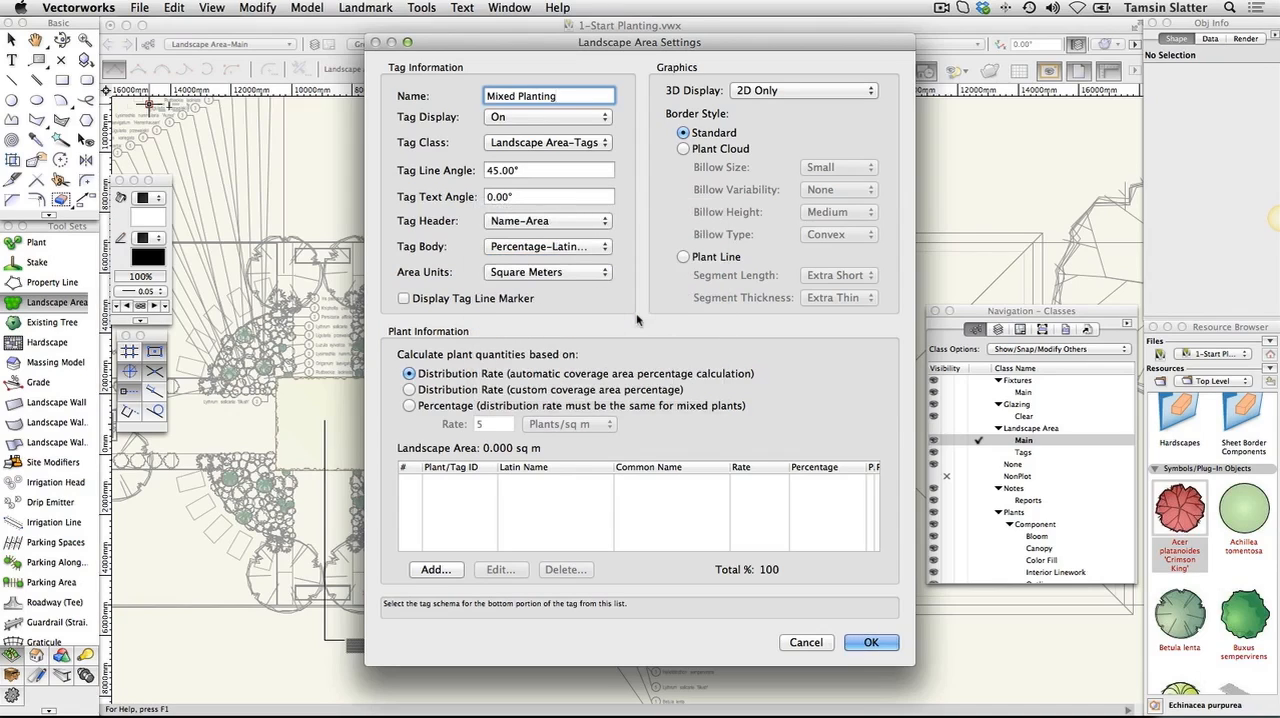
click(547, 271)
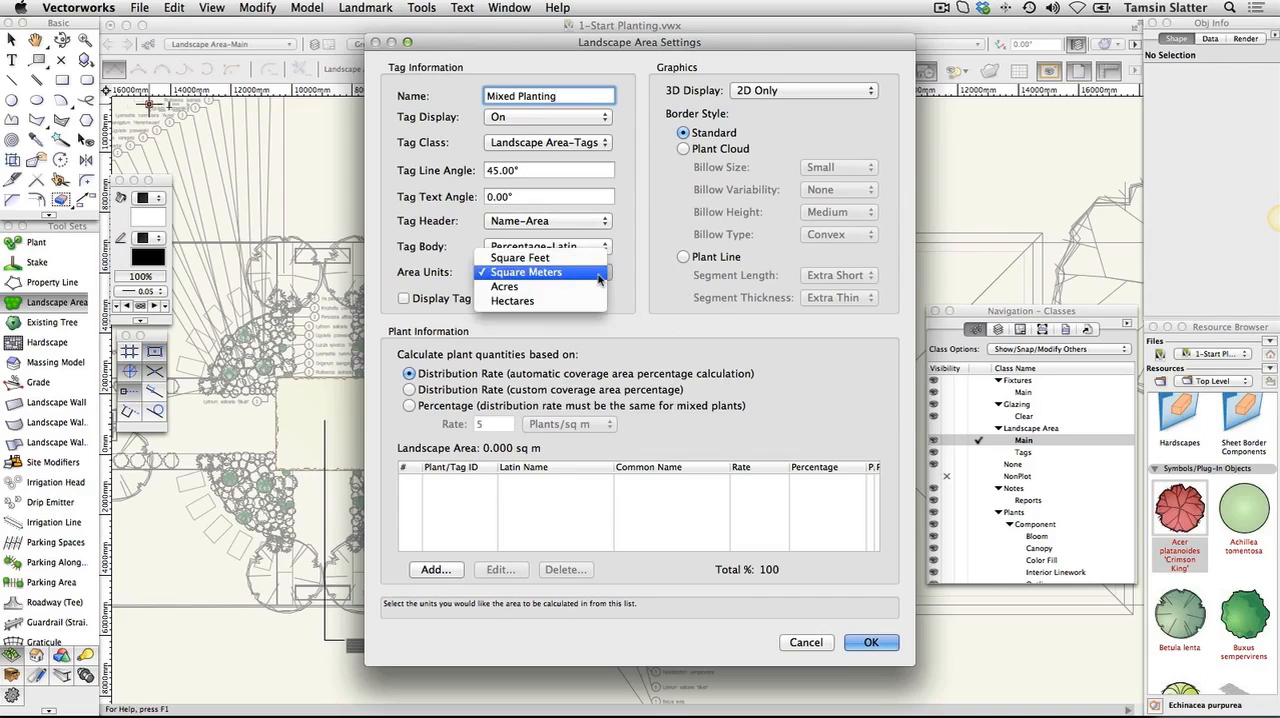
click(526, 272)
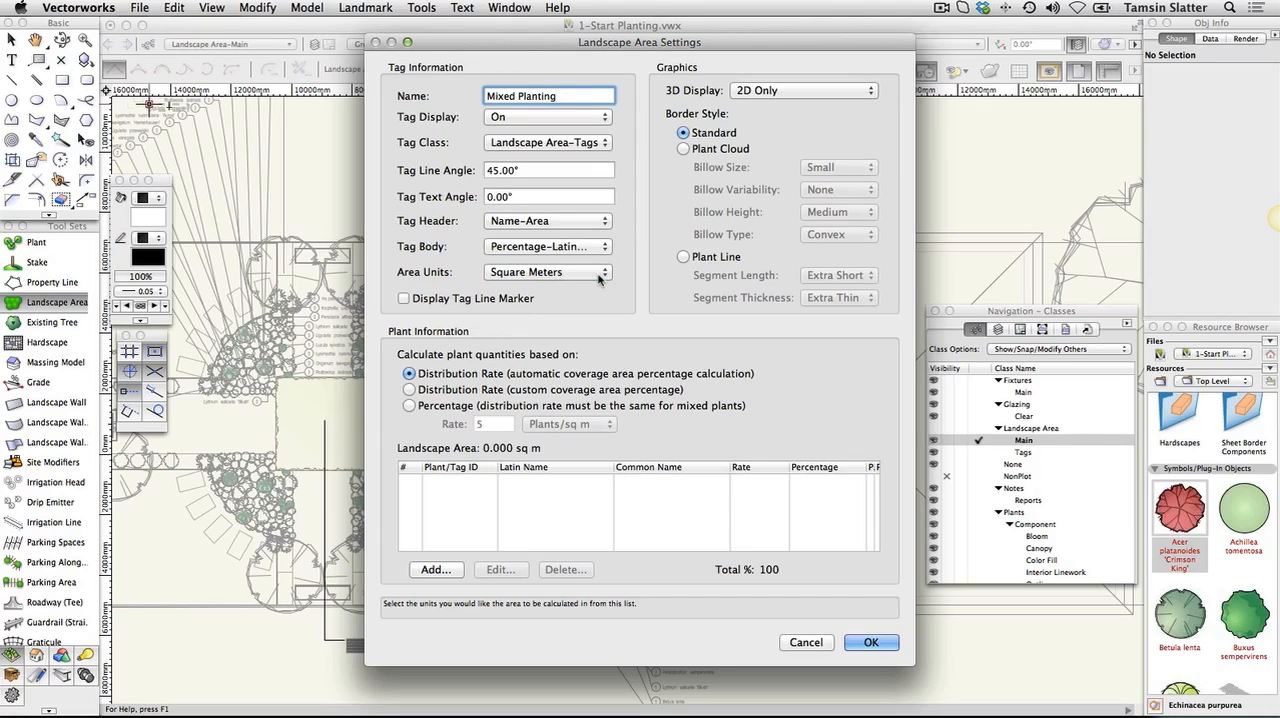
Set 3D Plants display, Plant Line border, and custom coverage-percentage quantities
click(803, 90)
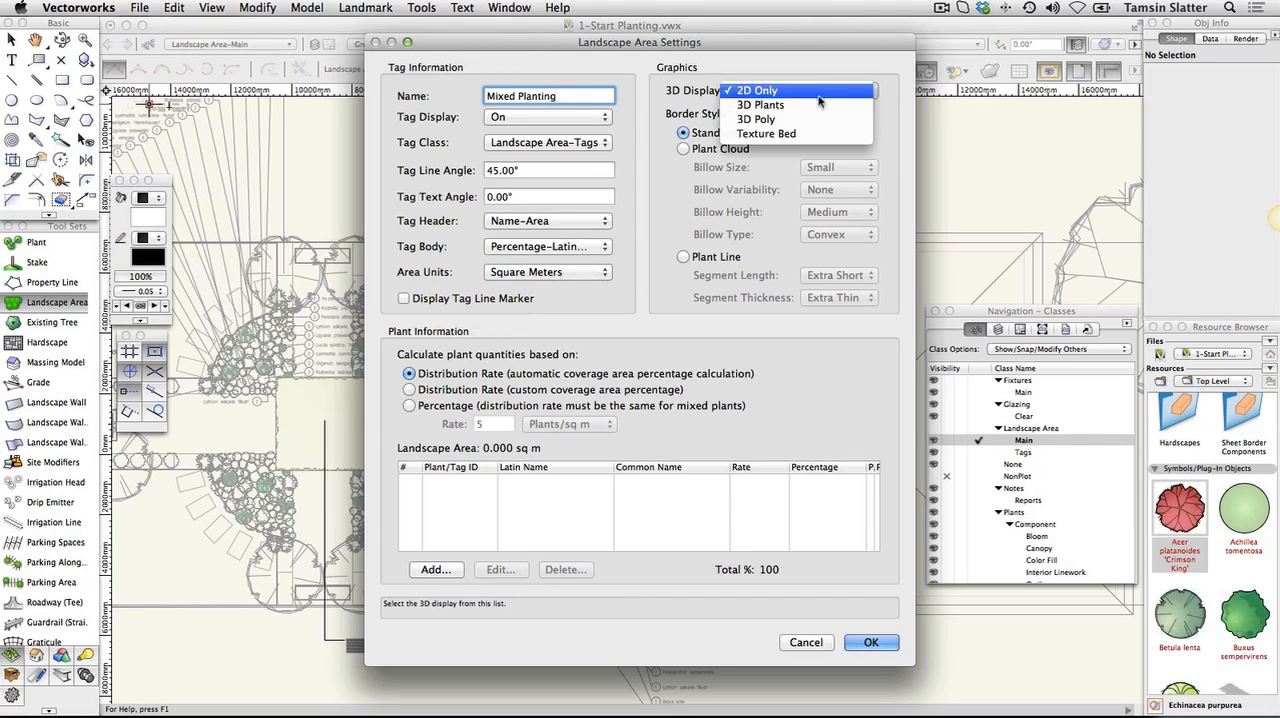
click(760, 104)
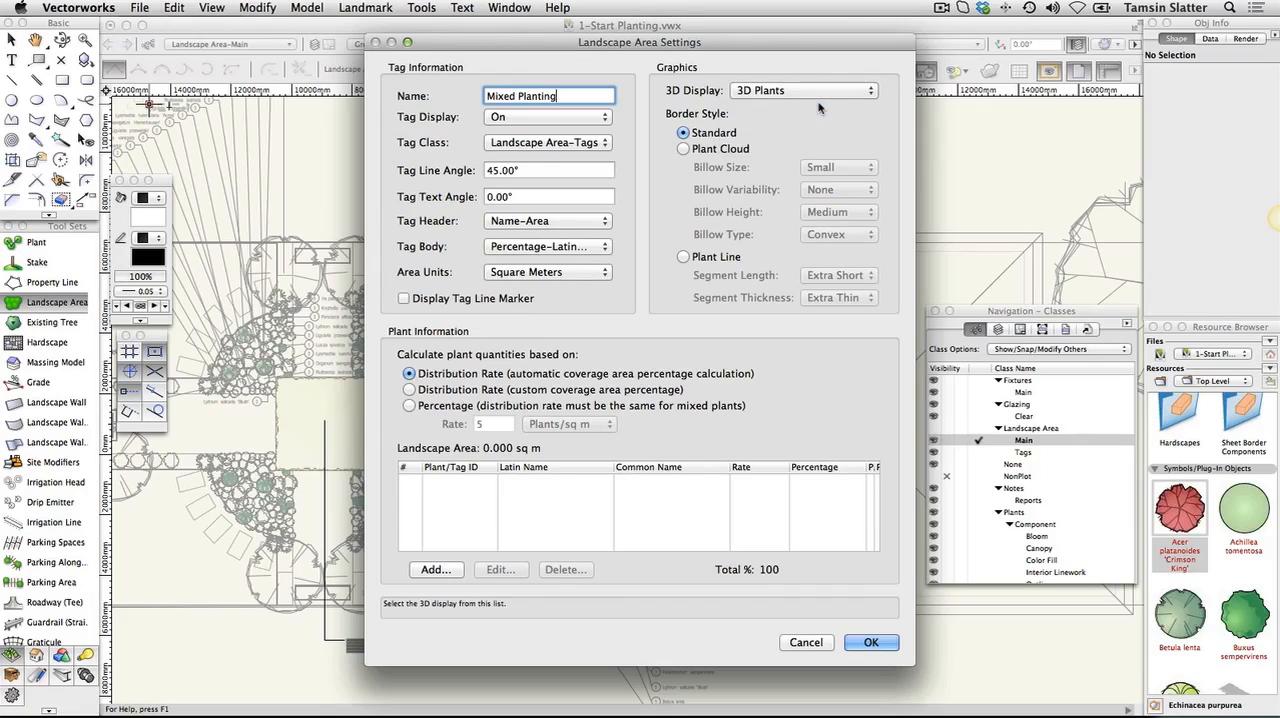
click(684, 257)
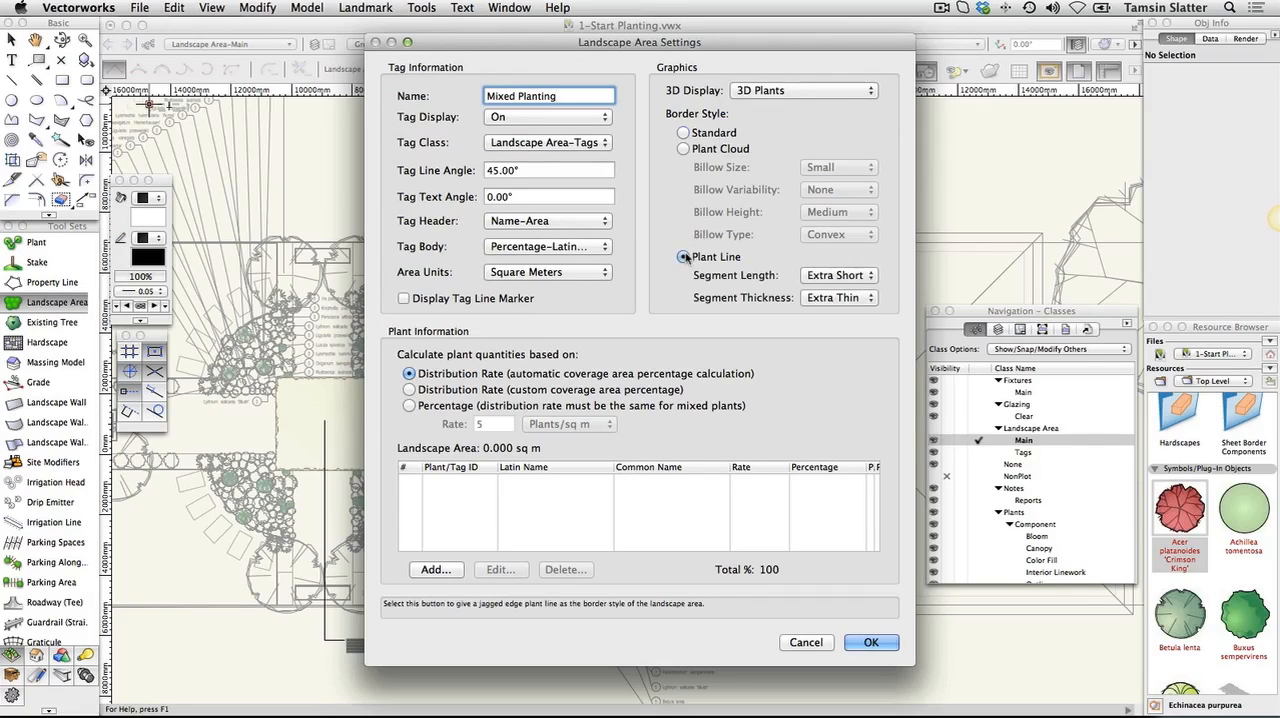
click(549, 95)
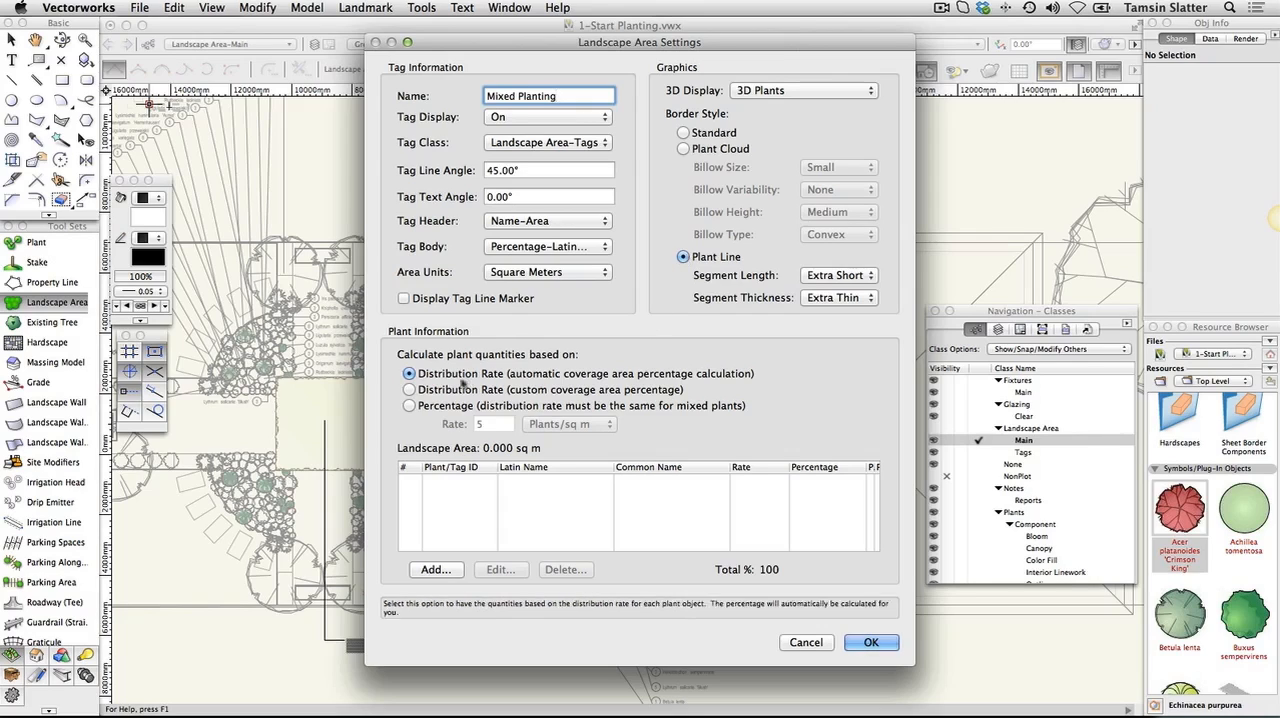
click(408, 389)
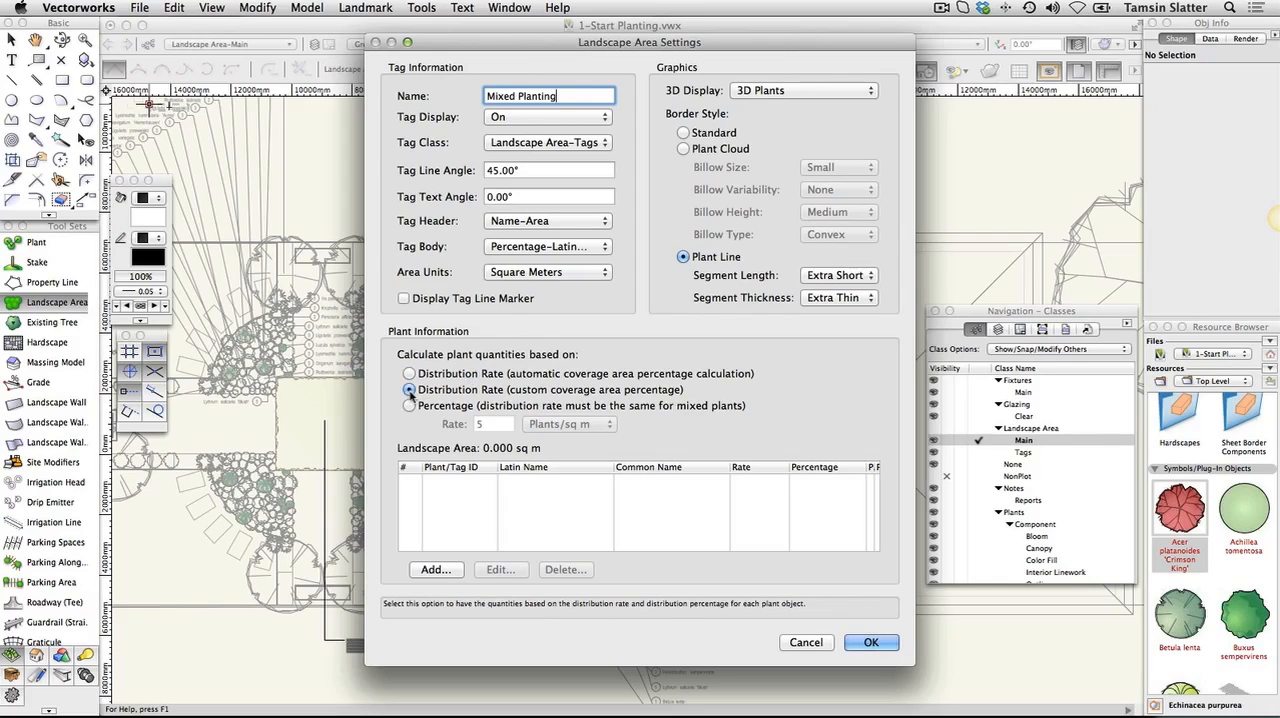
click(408, 389)
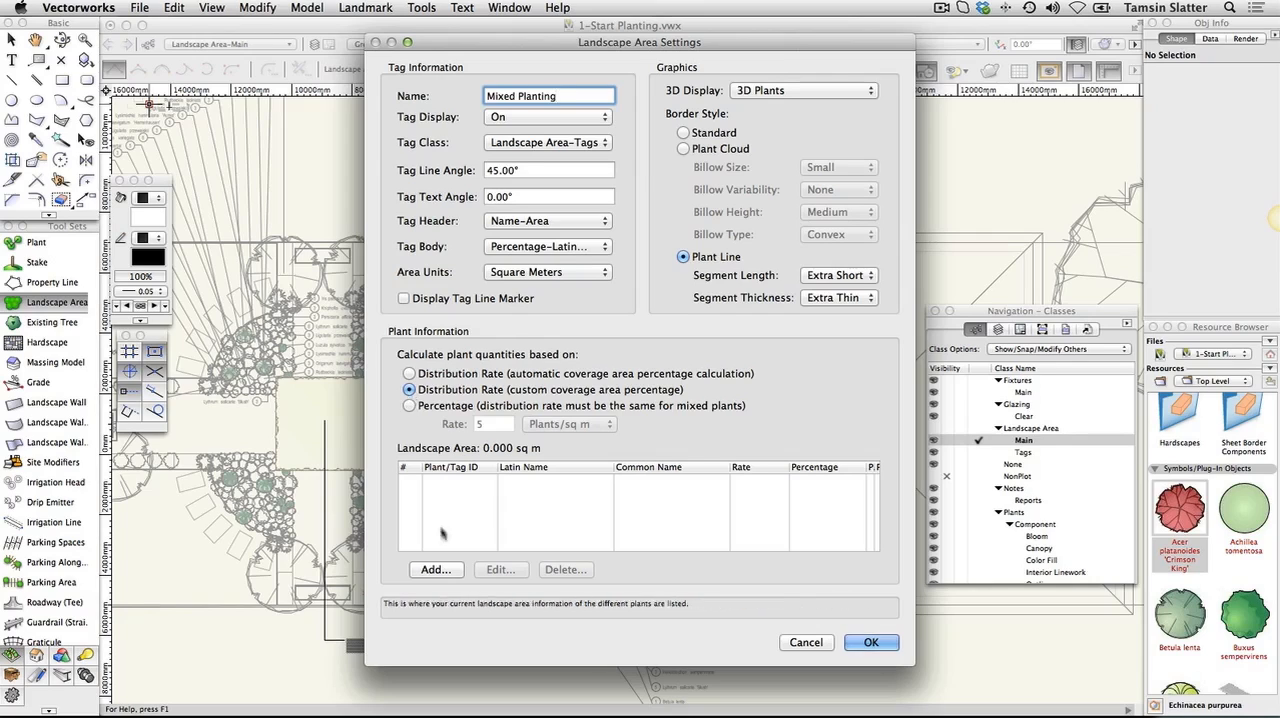
click(435, 569)
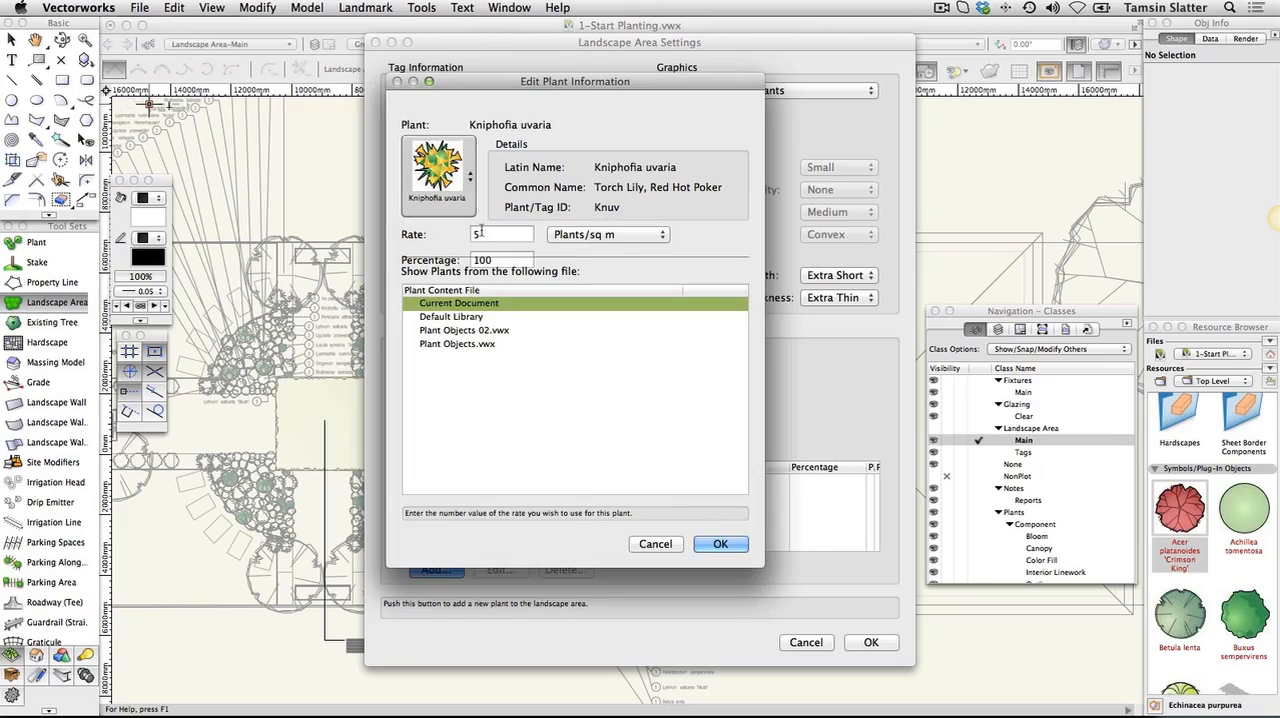
Add Kniphofia uvaria at 7 plants per square metre and 30 percent
text(7)
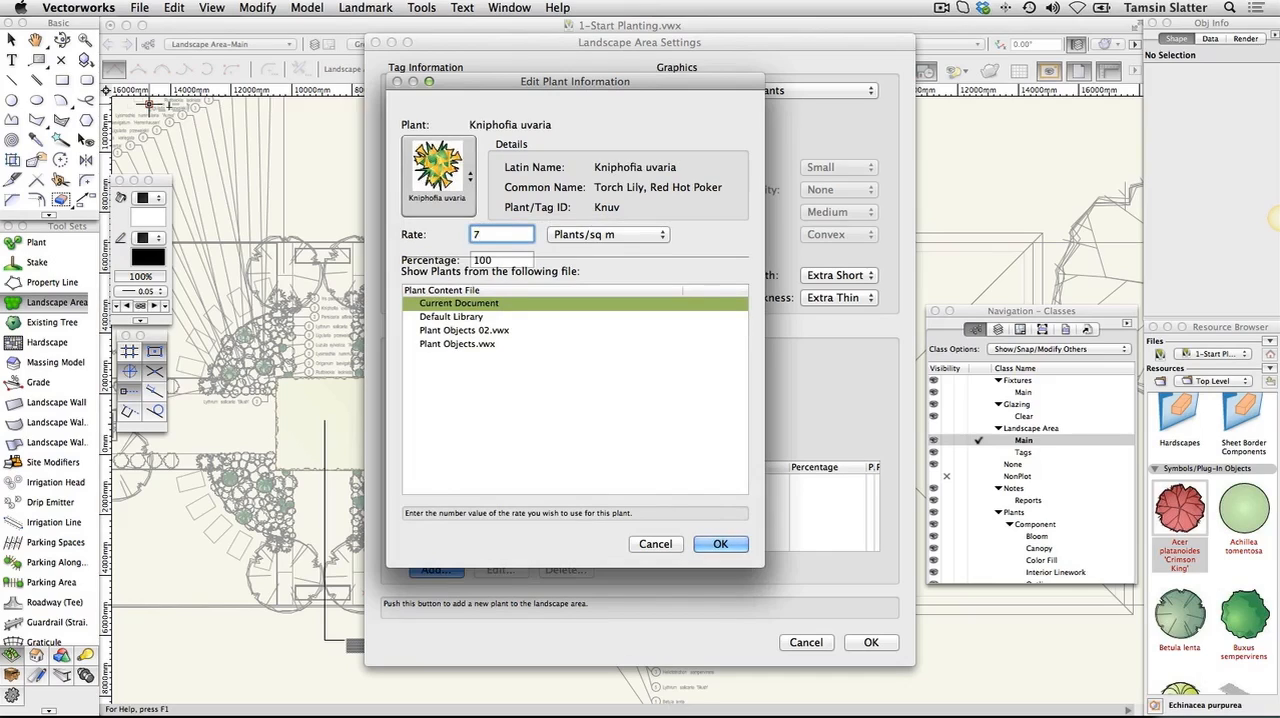
click(500, 260)
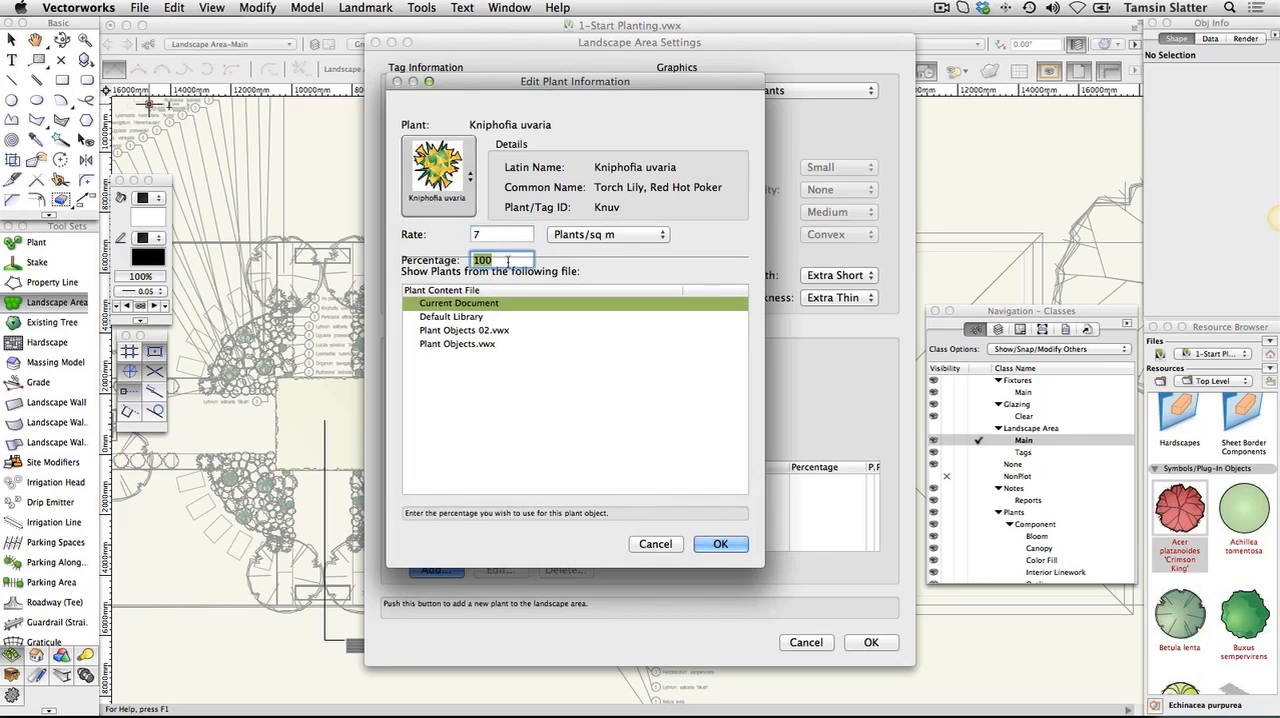
text(30)
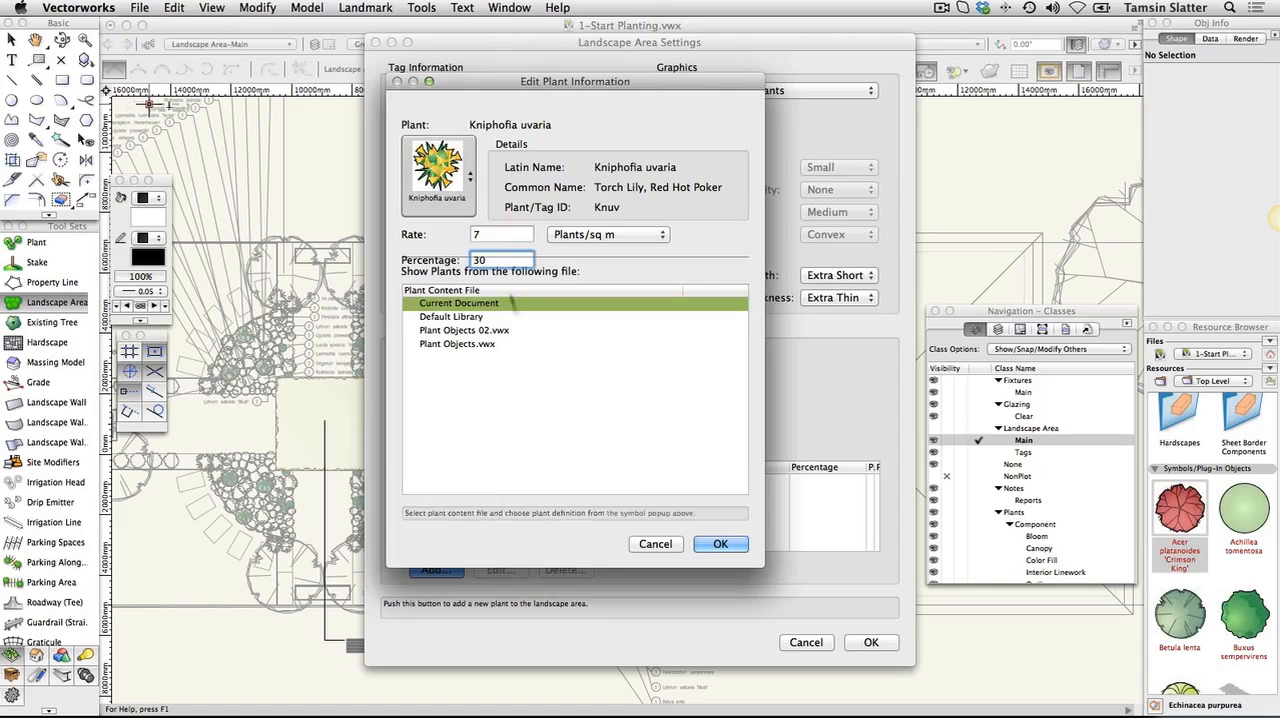
click(720, 543)
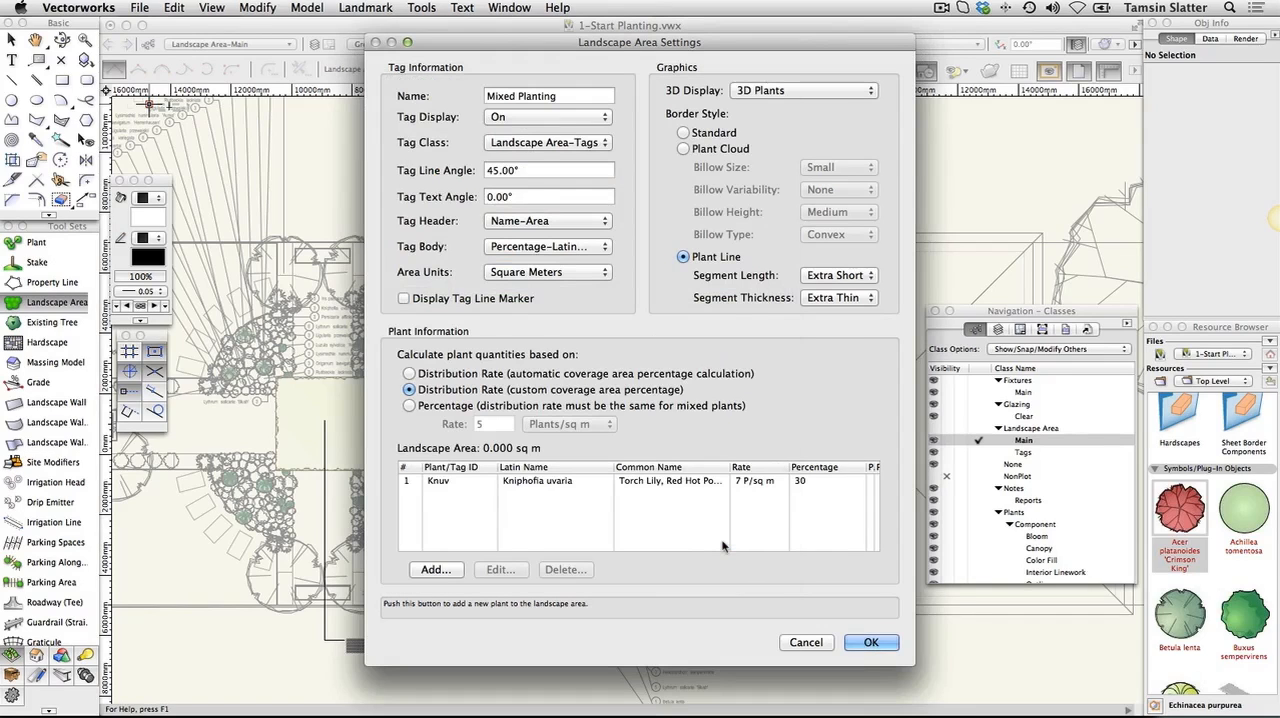
Add Darmera peltata at 5 plants per square metre and 20 percent
click(500, 569)
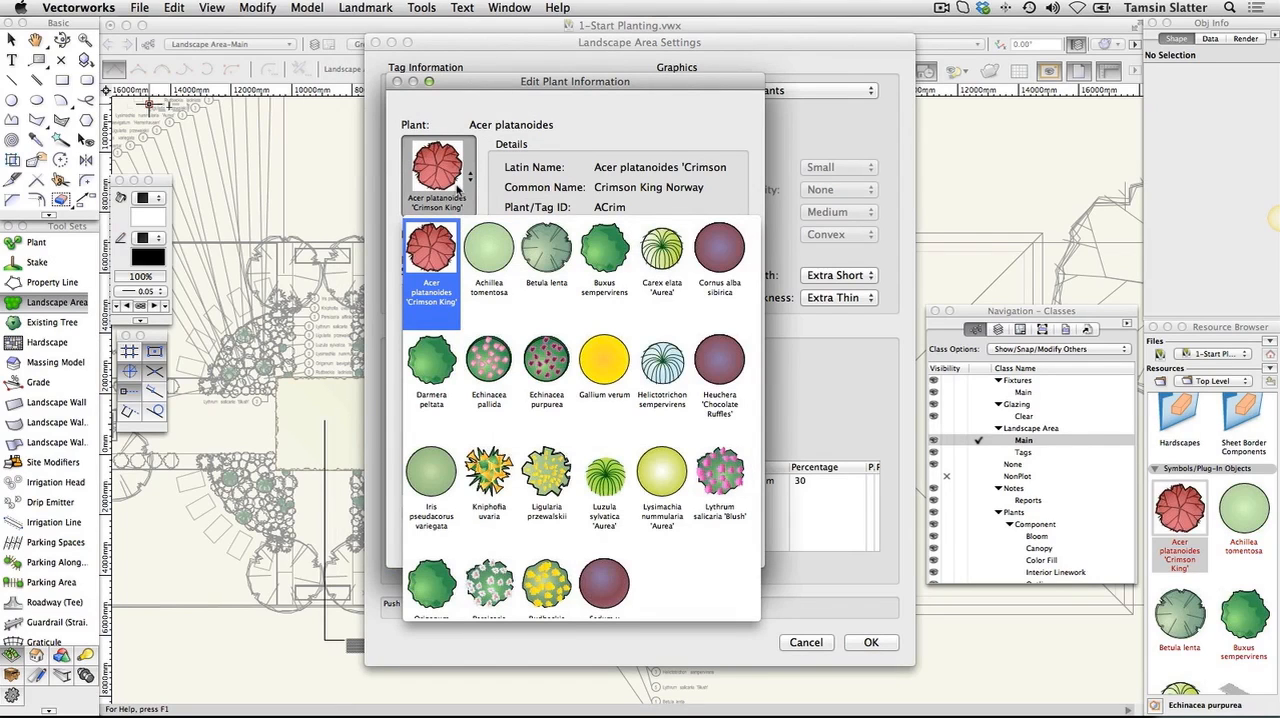
click(431, 360)
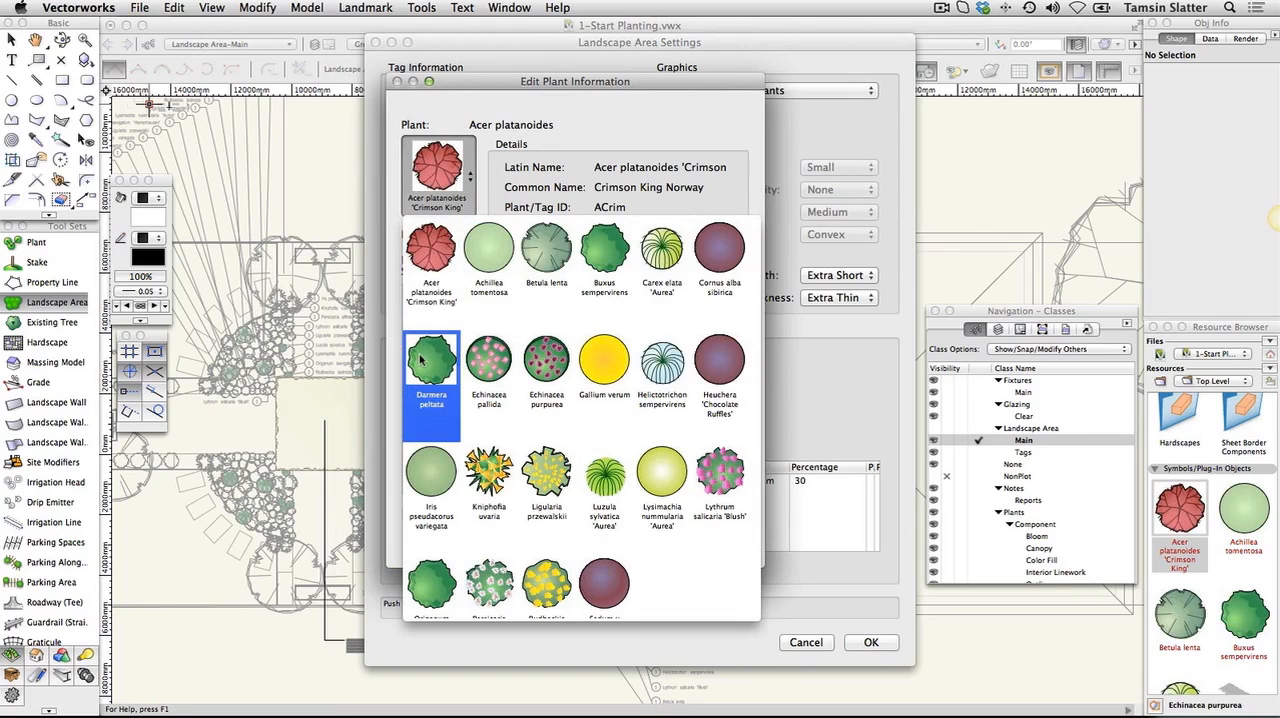
click(431, 360)
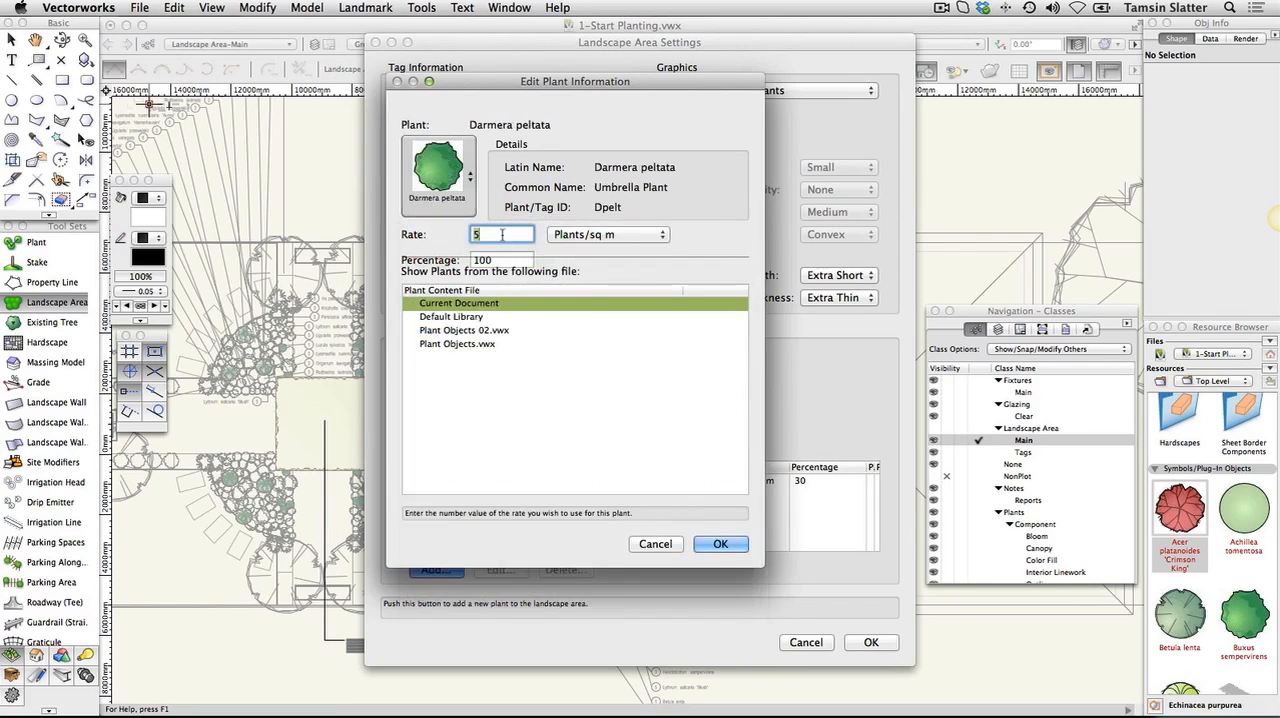
click(500, 259)
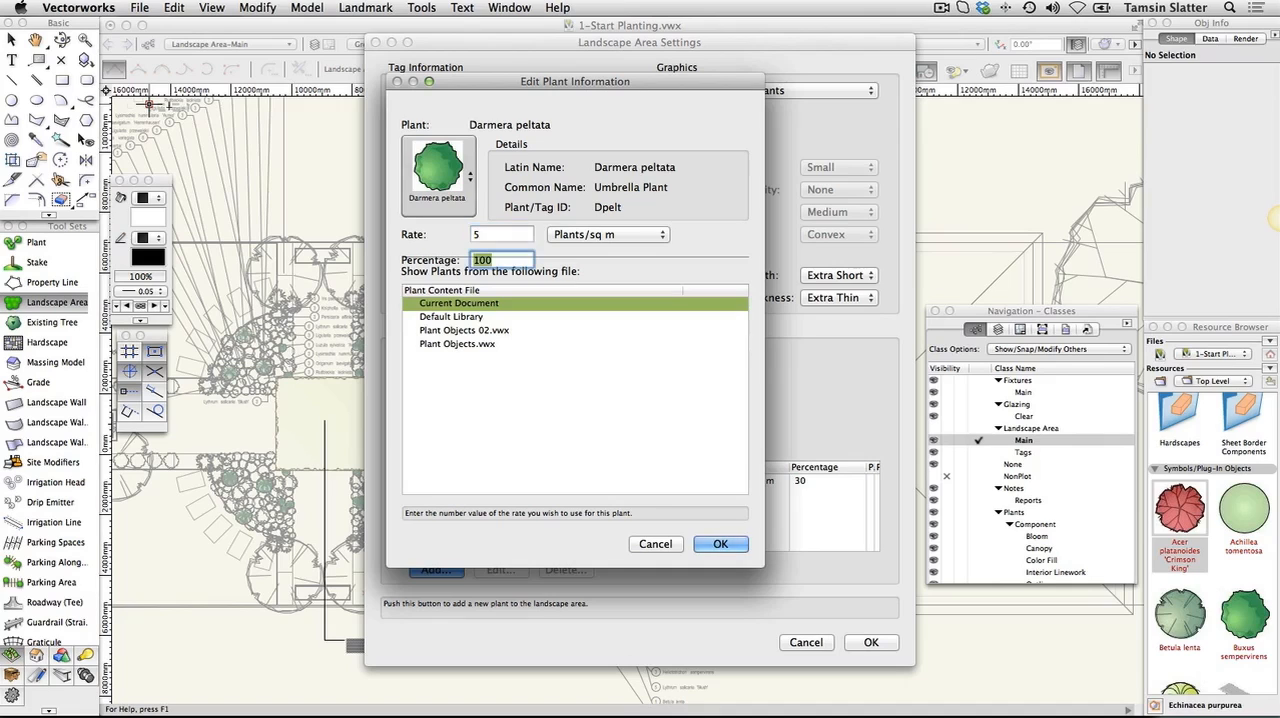
text(20)
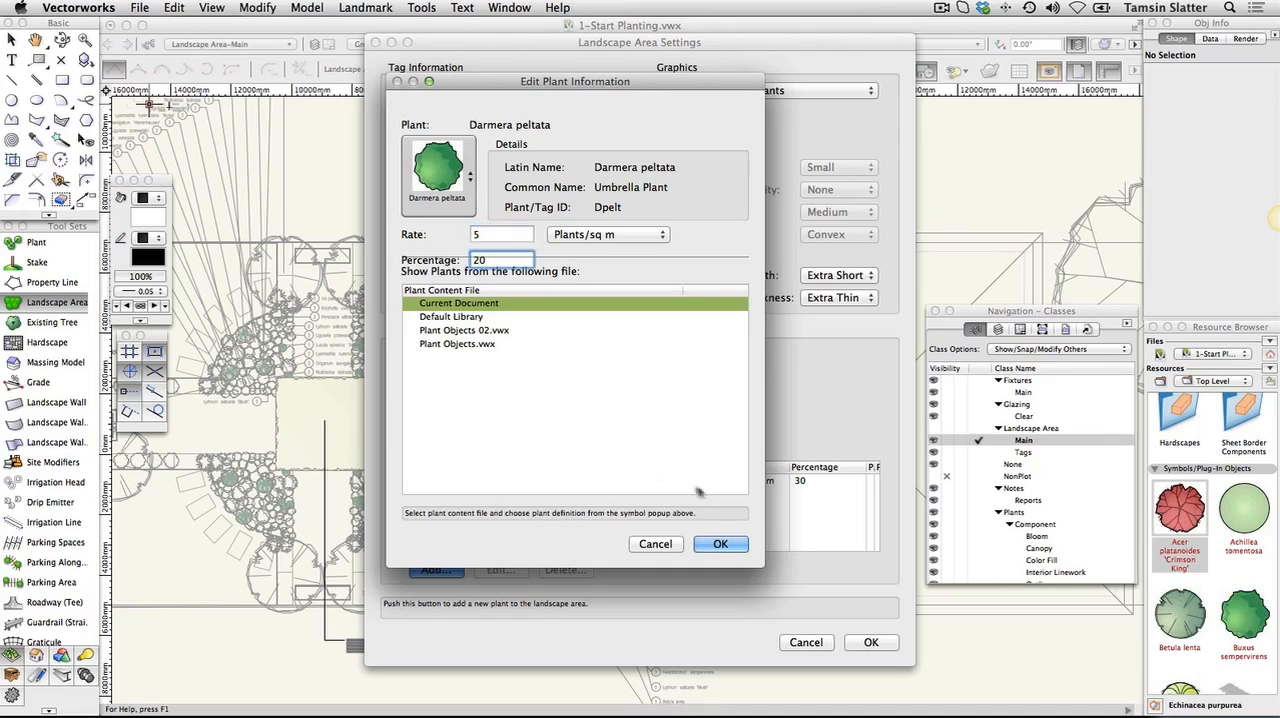
click(720, 543)
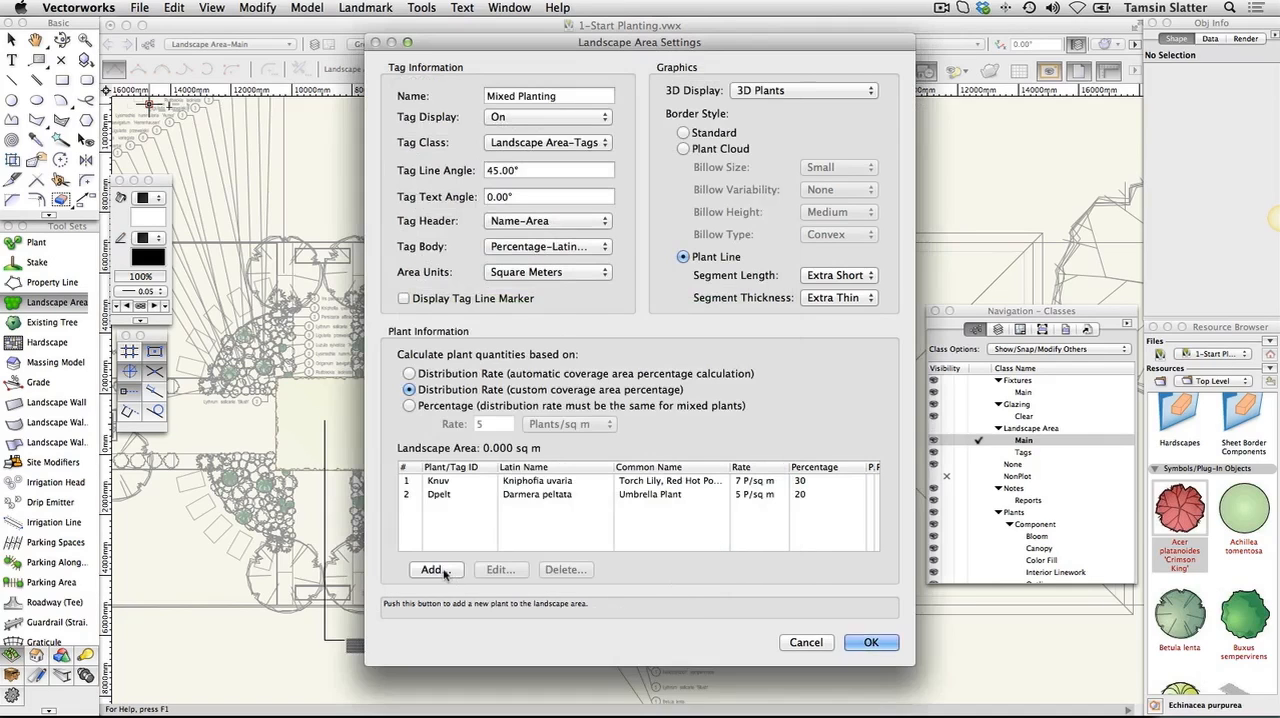
click(430, 569)
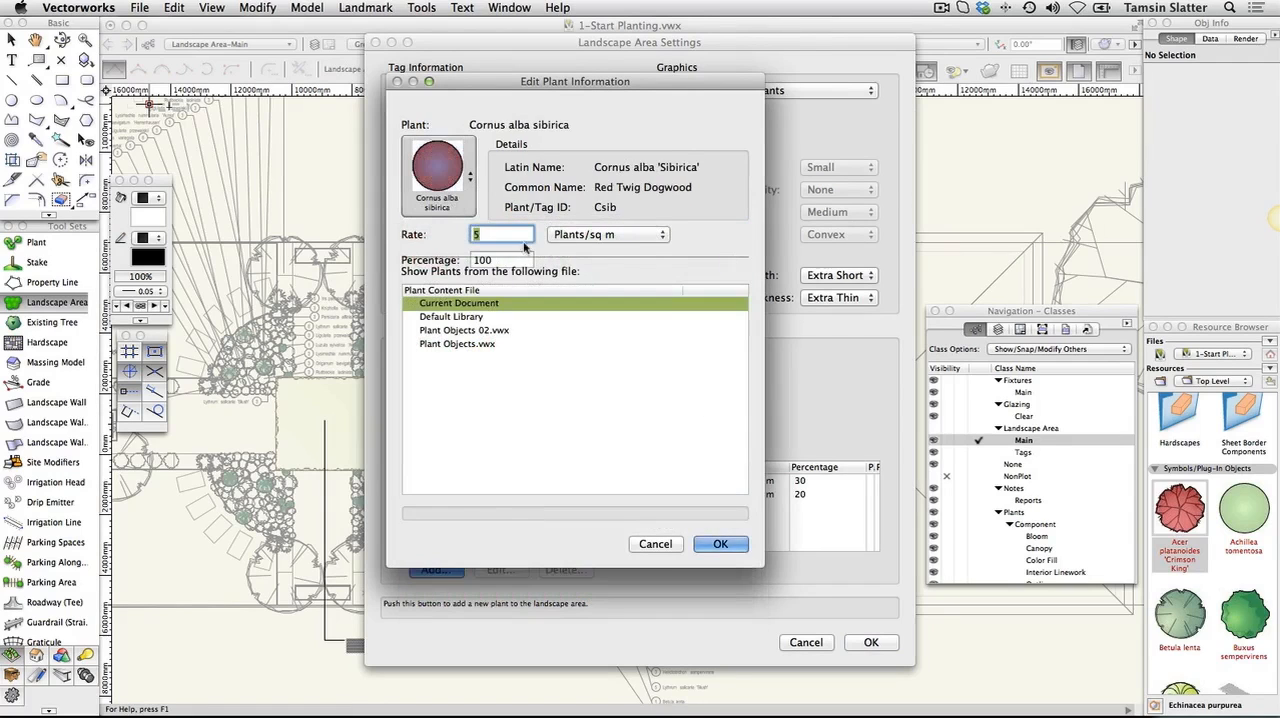
Add Cornus alba 'Sibirica' at 1 plant per square metre and 10 percent
text(1)
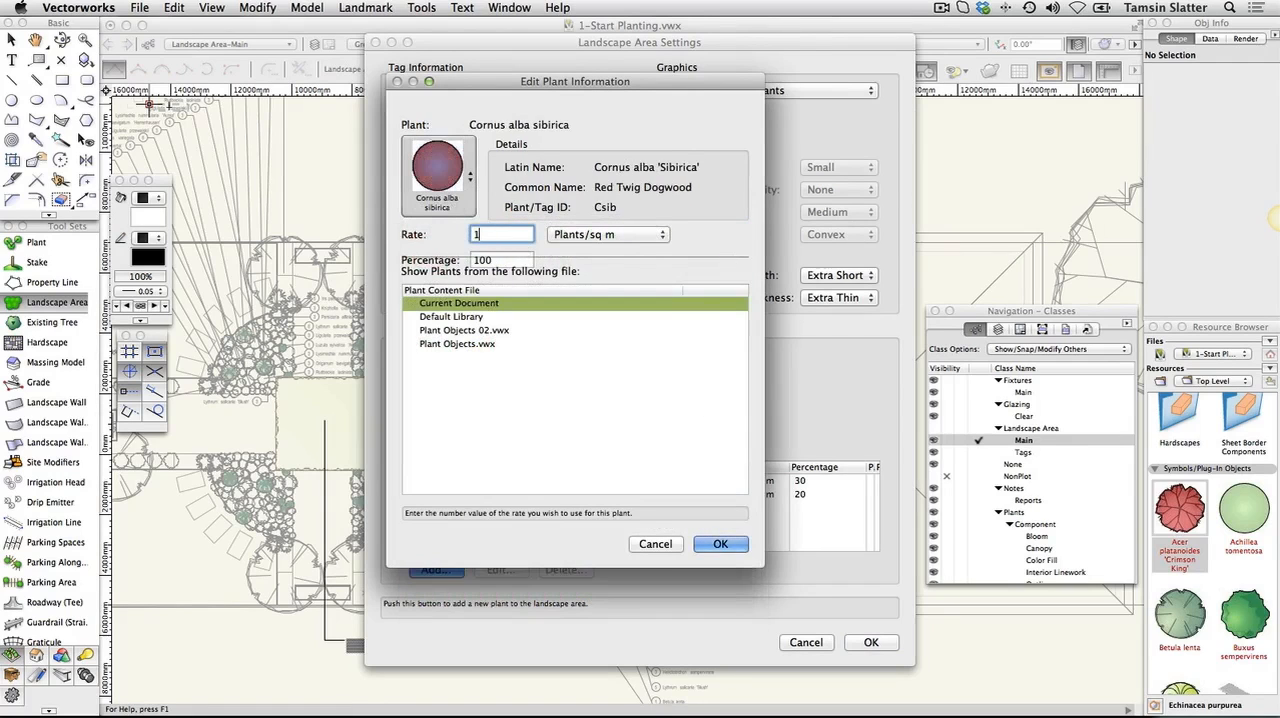
click(501, 260)
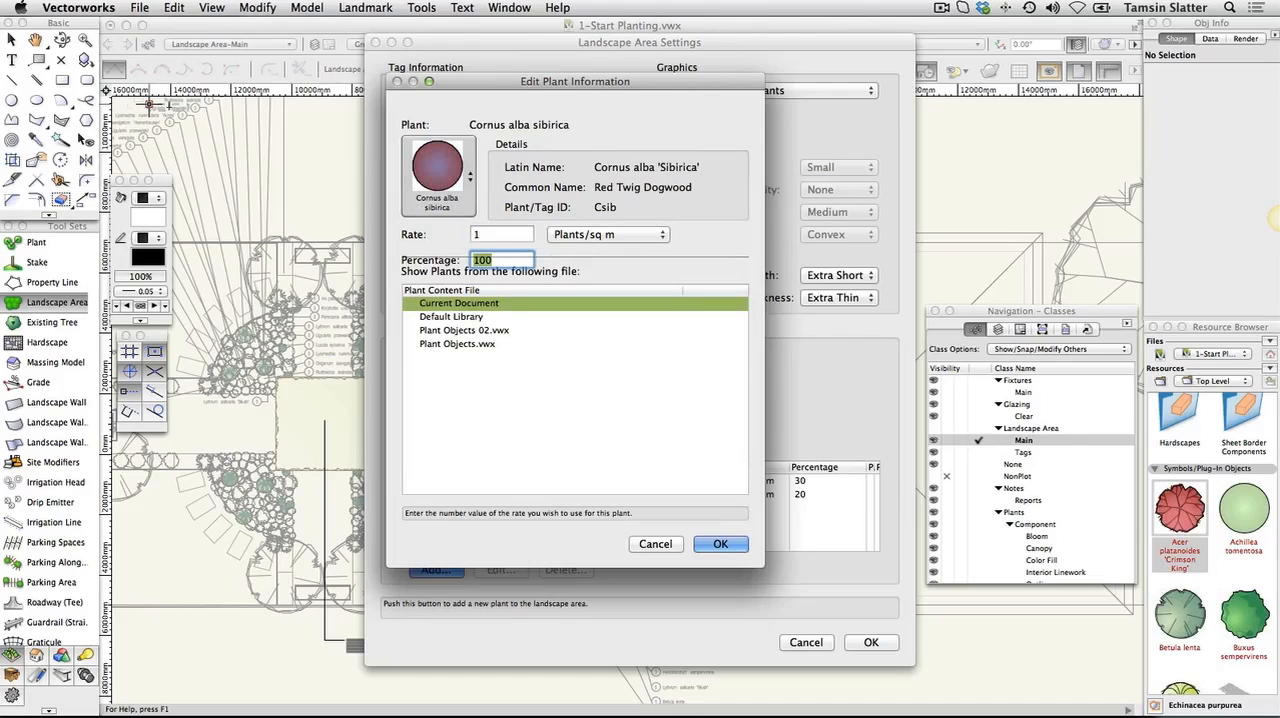
text(10)
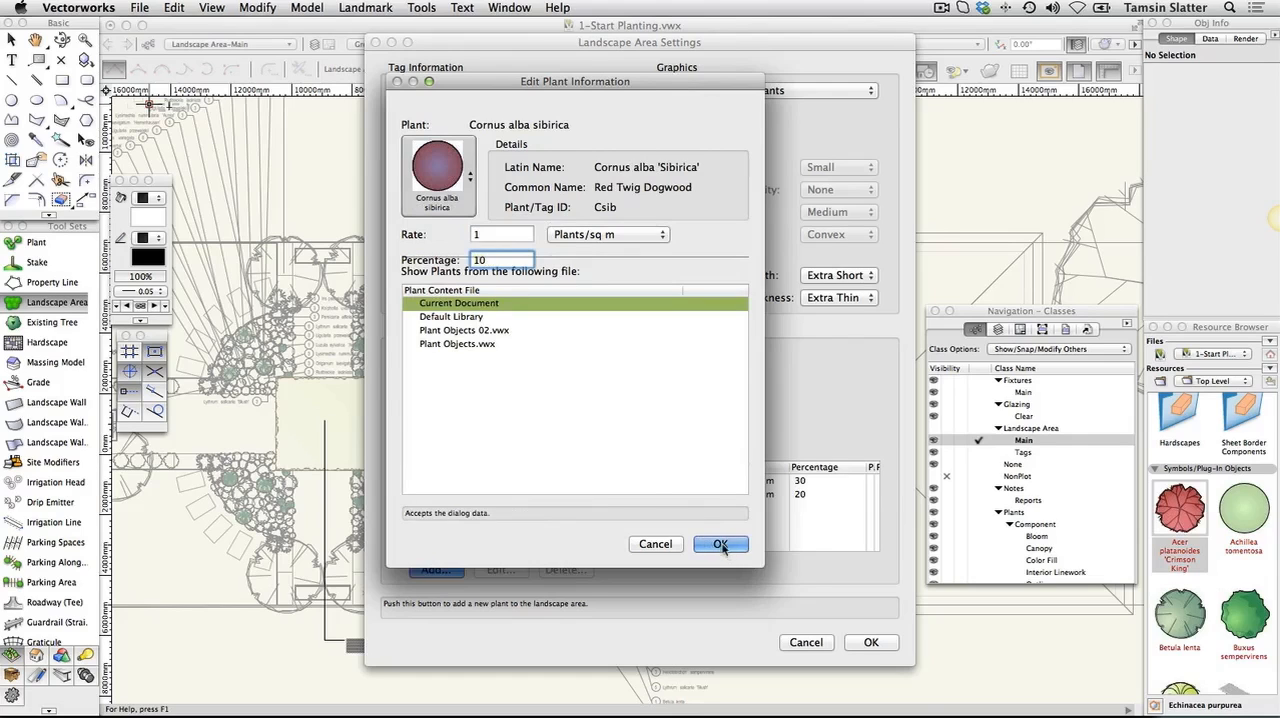
click(720, 543)
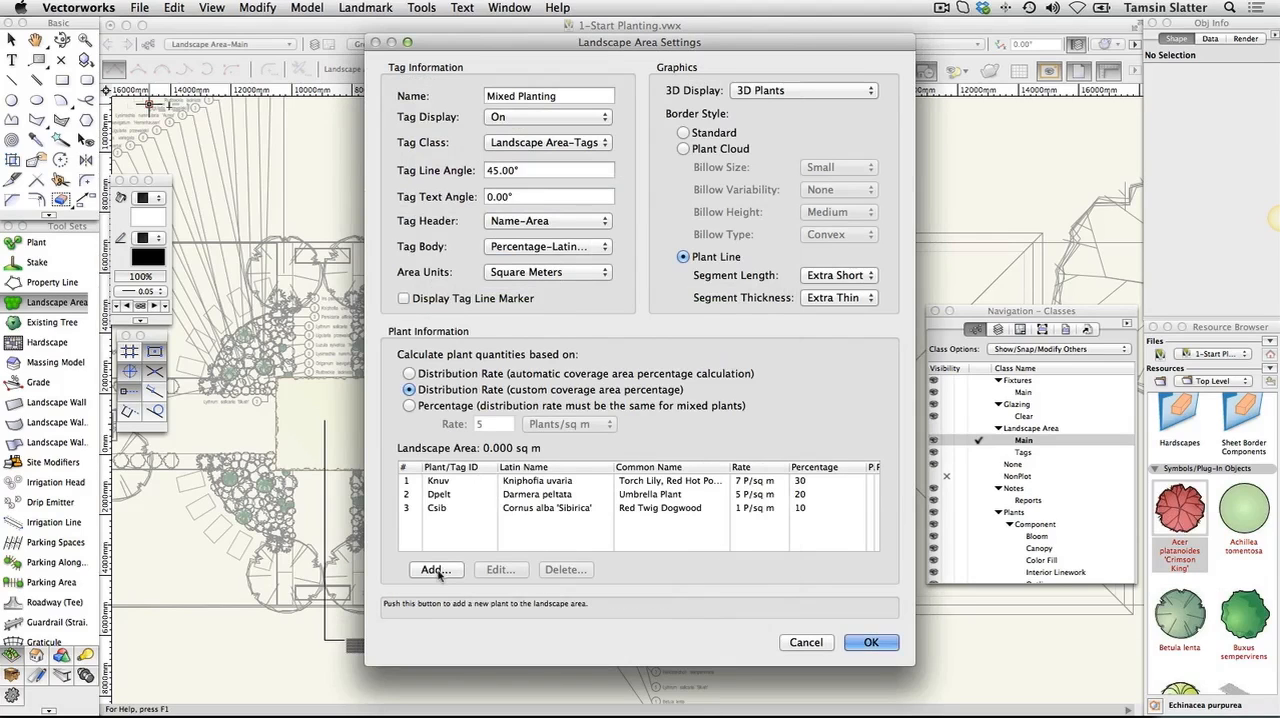
Add Persicaria affinis at 5 plants per square metre and 30 percent
click(435, 569)
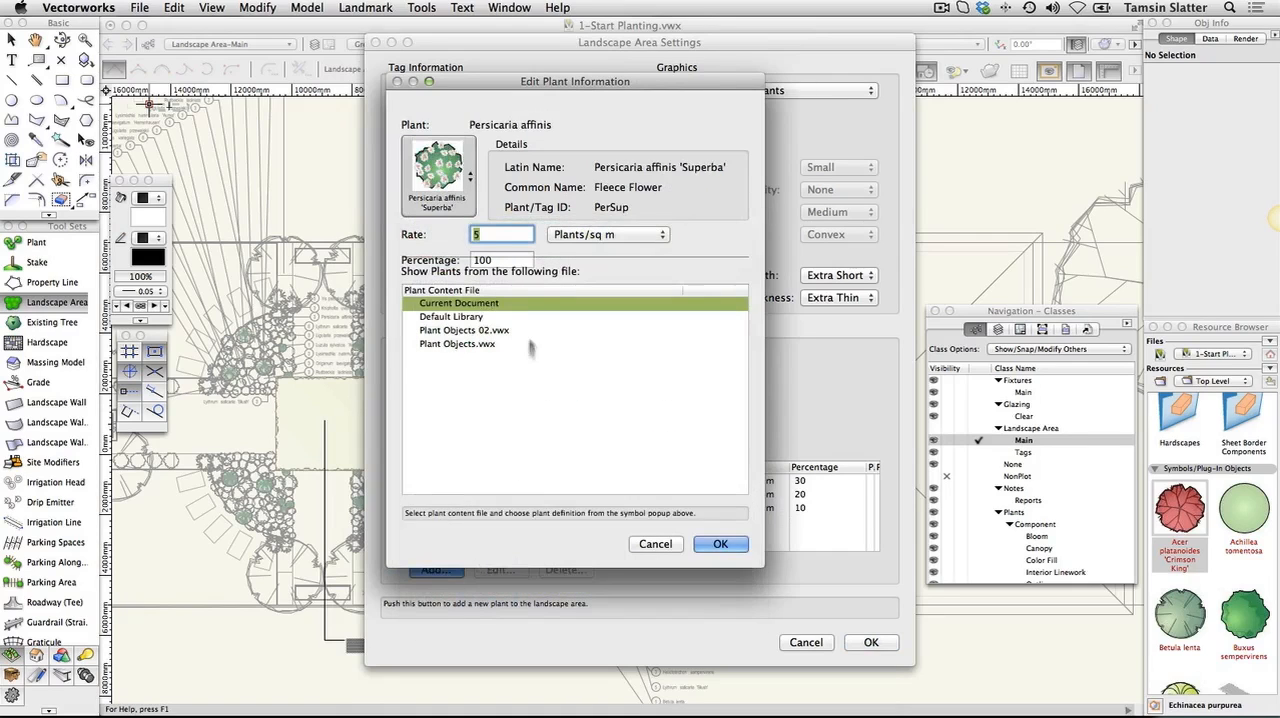
click(503, 234)
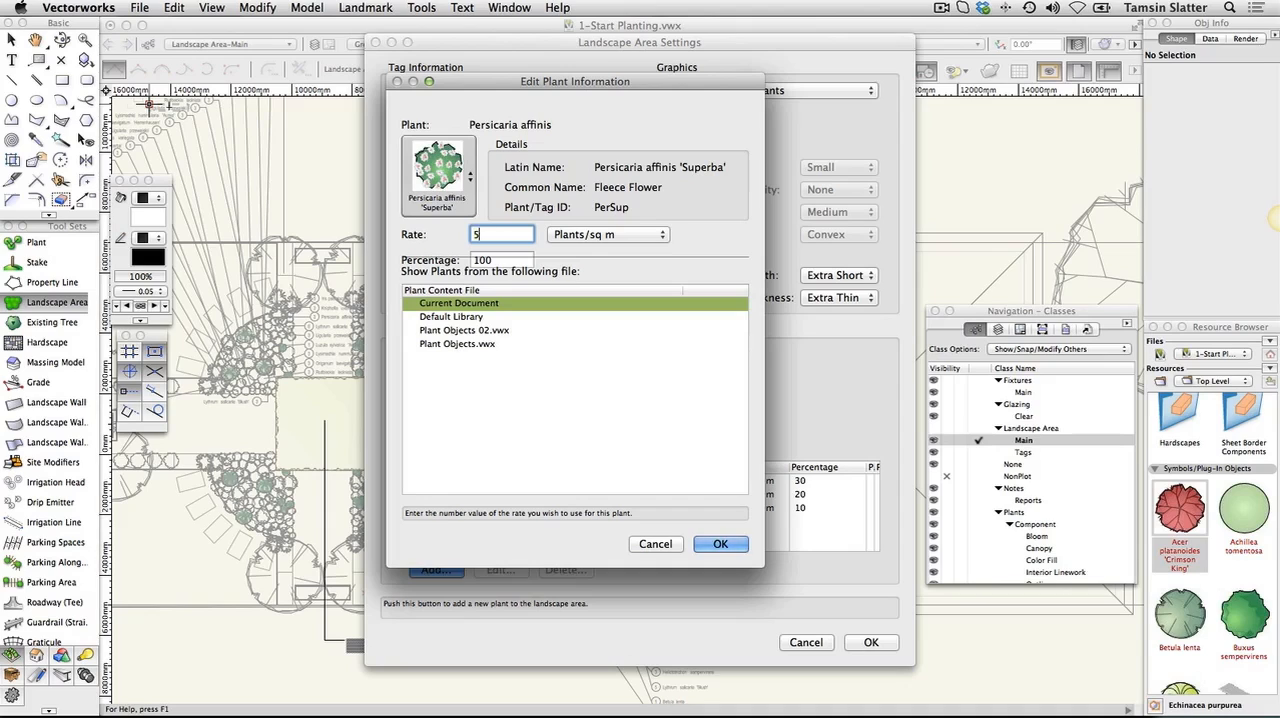
click(500, 259)
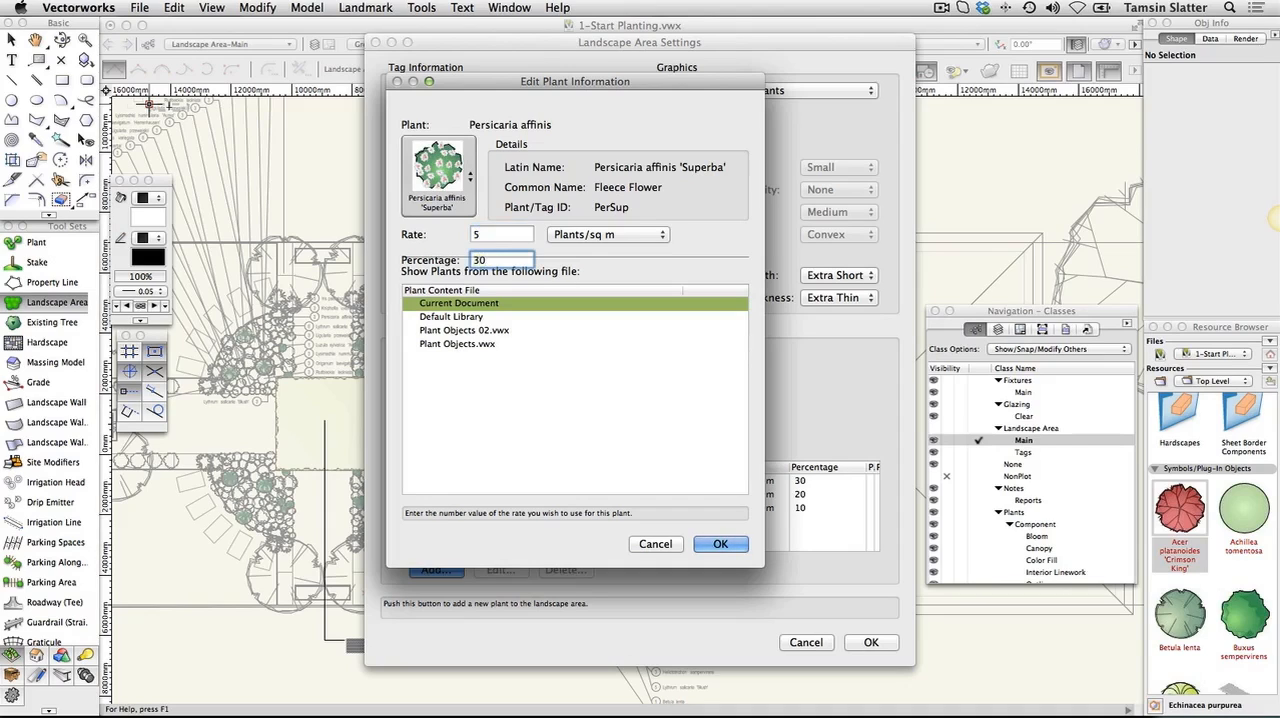
click(720, 543)
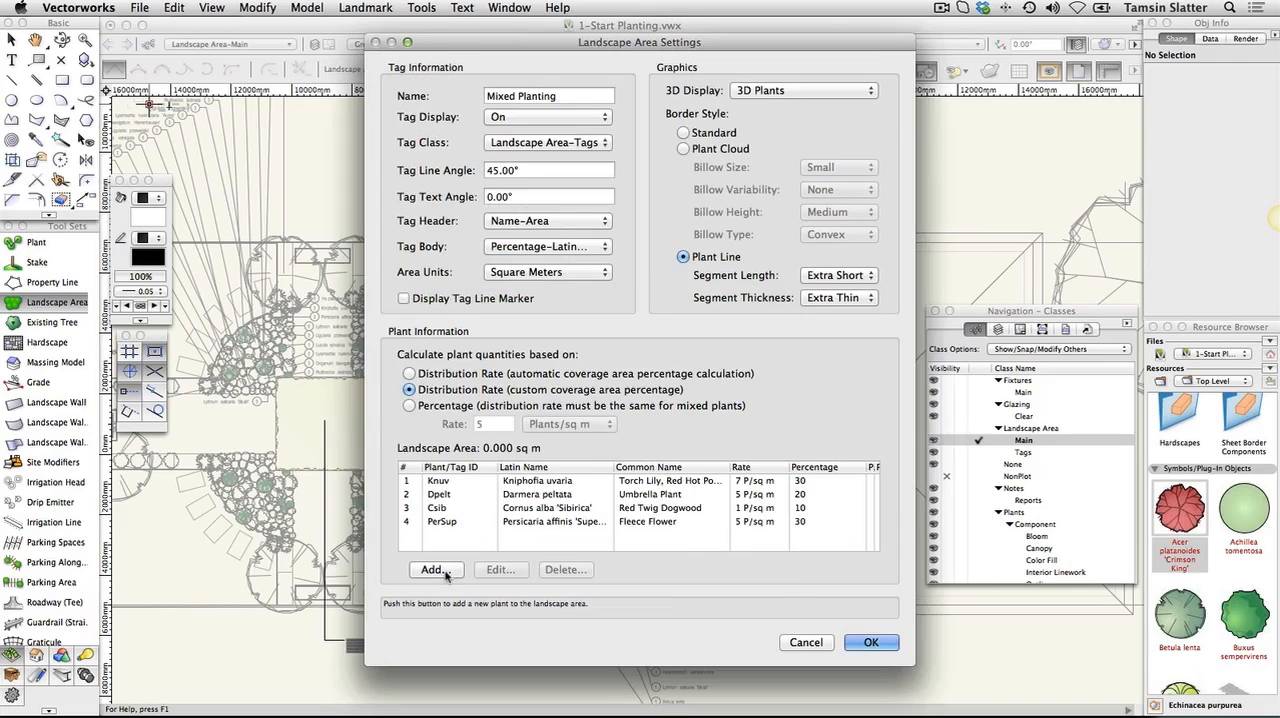
Add Carex elata 'Aurea' at 5 plants per square metre and 20 percent
click(434, 569)
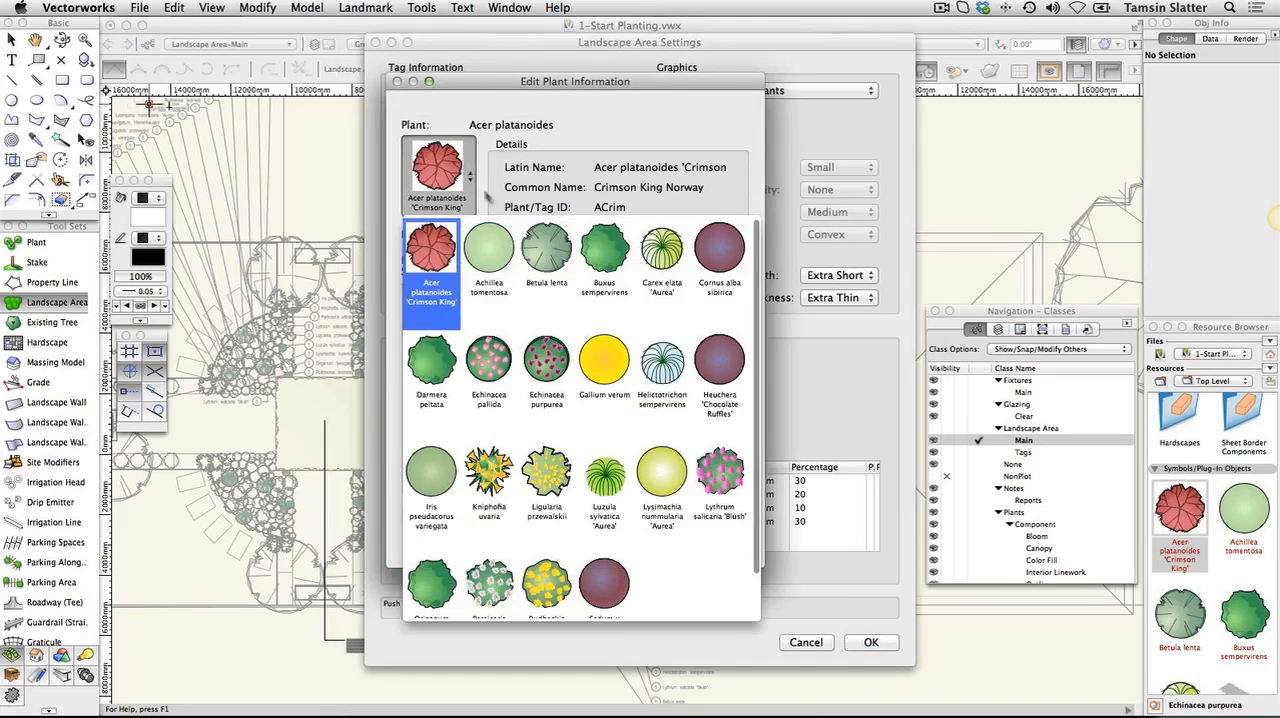
click(662, 260)
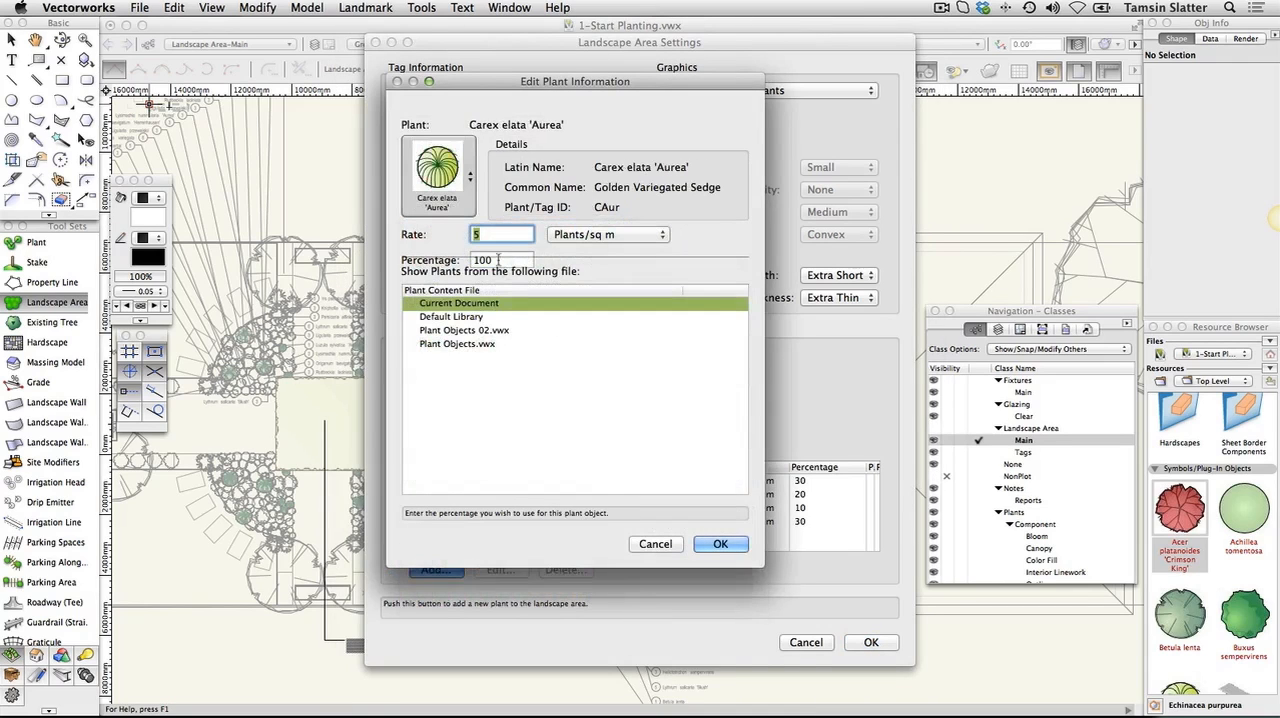
text(20)
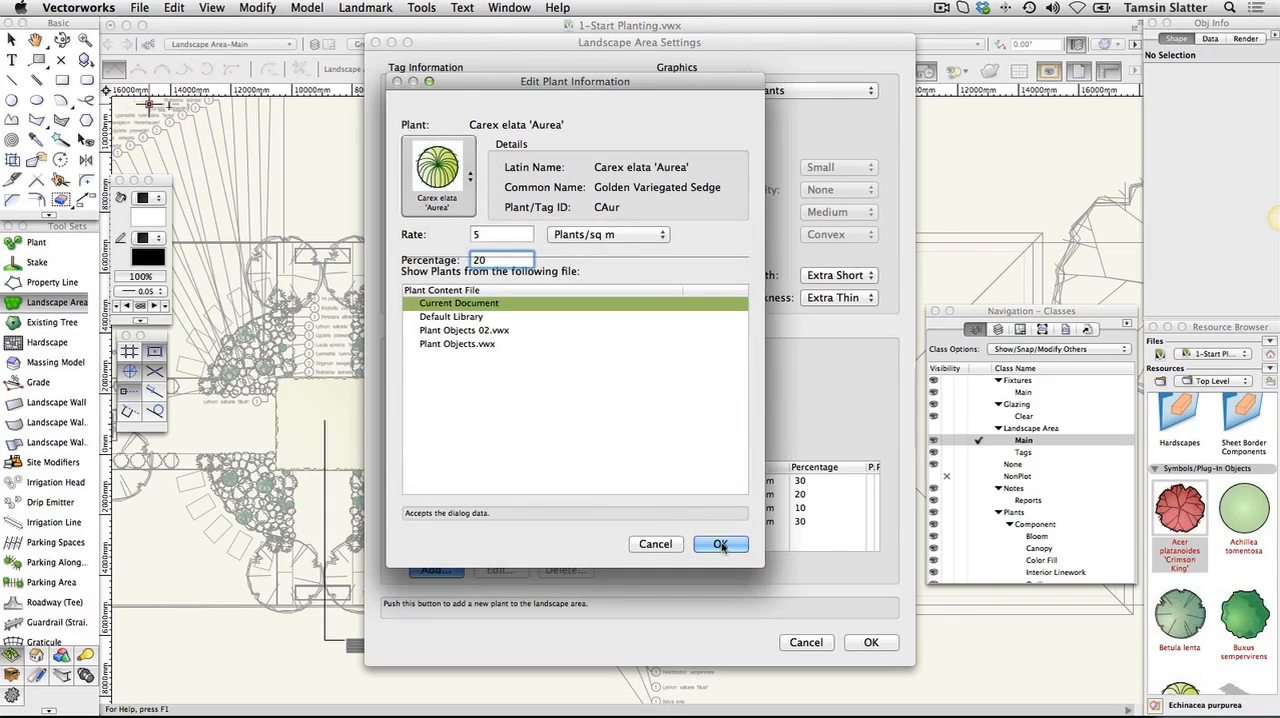
click(720, 543)
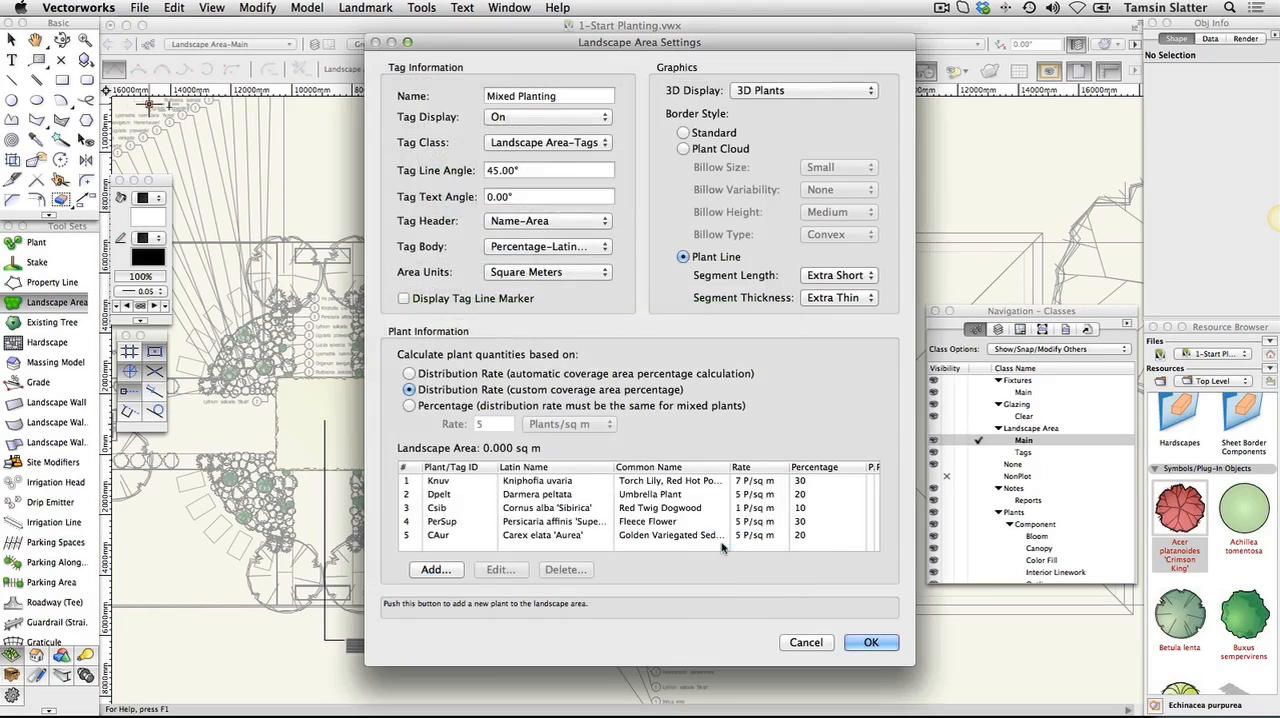
Accept the Mixed Planting settings and outline a roughly 16.95 sq m area under the tree
click(870, 642)
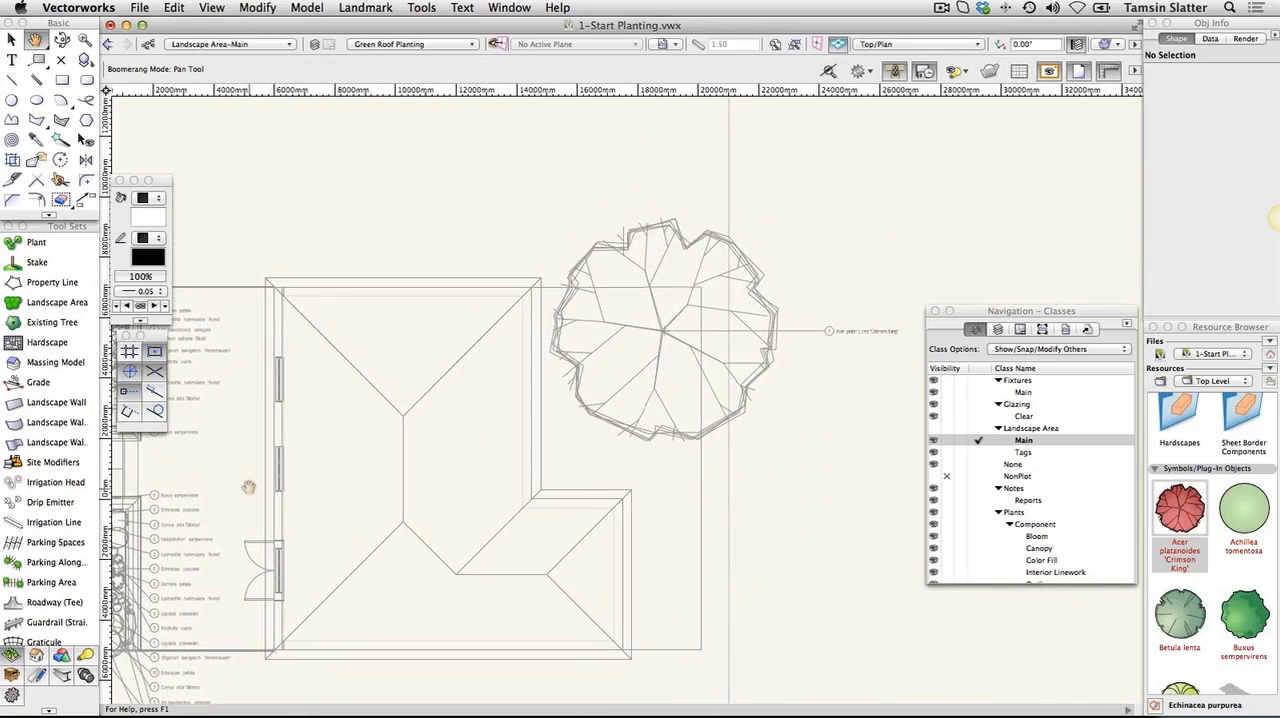
click(57, 302)
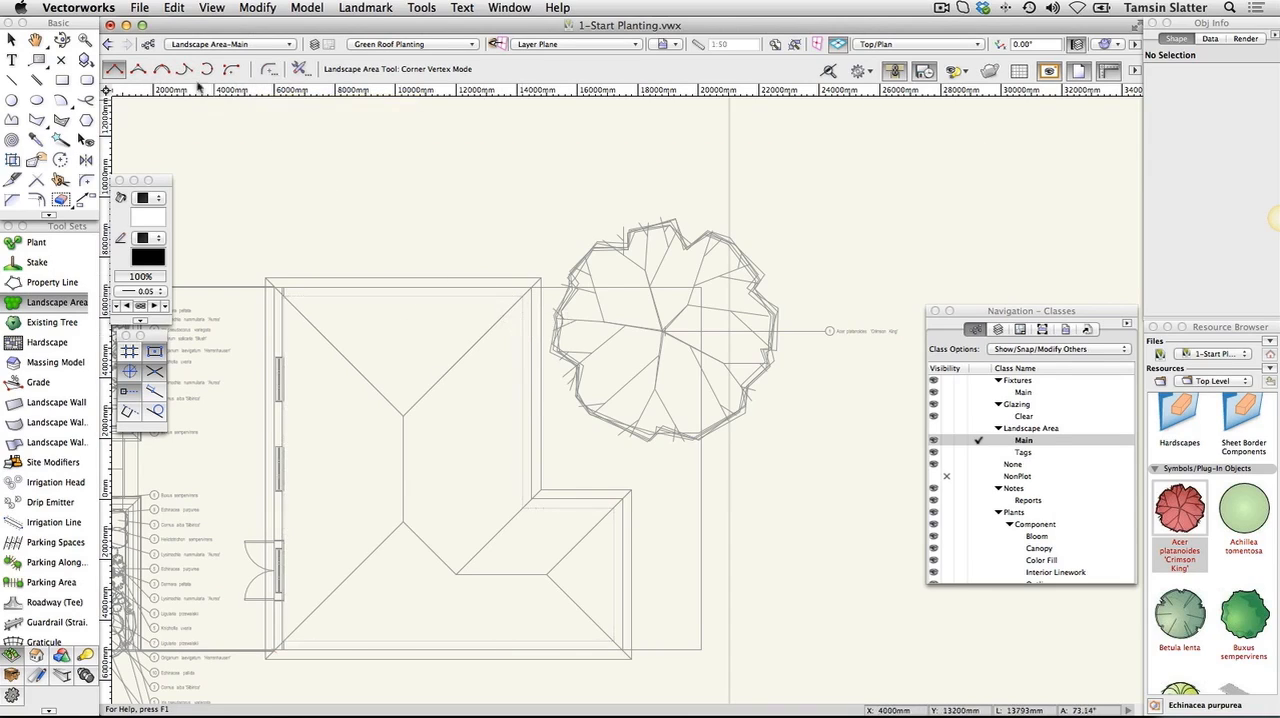
click(207, 69)
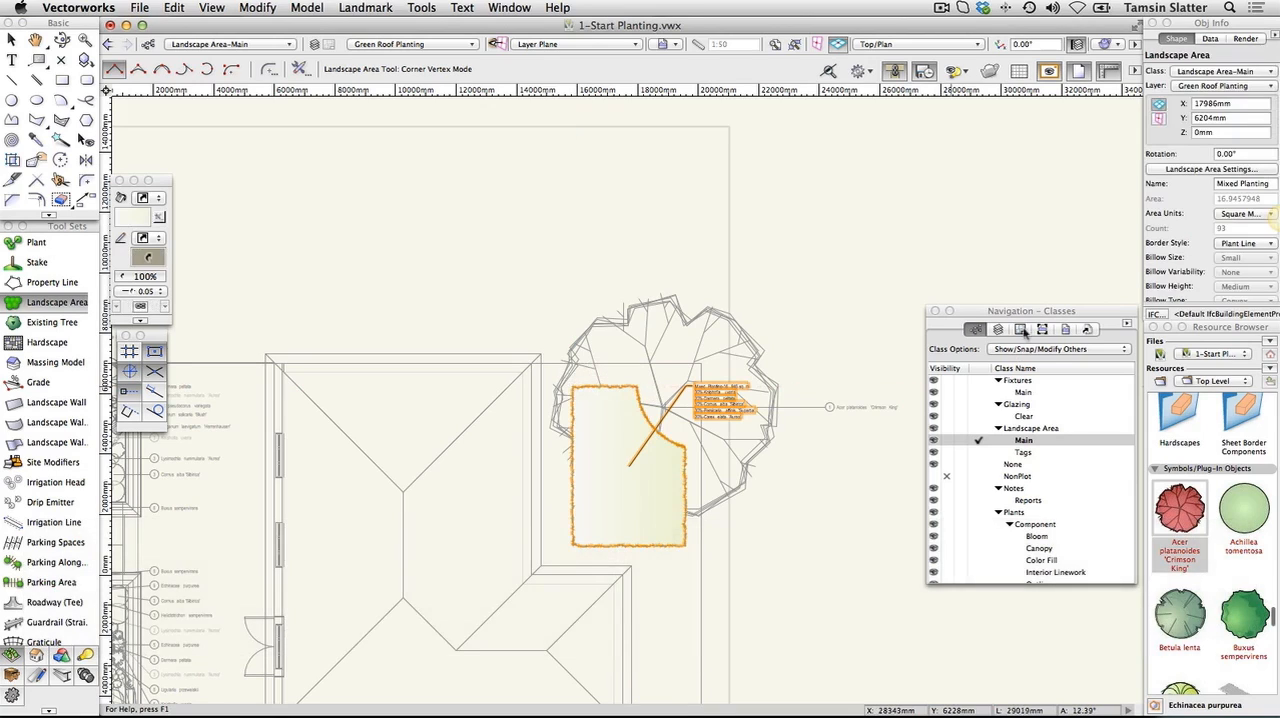
Activate the Planting layer with Show/Snap Others and switch to Right Isometric view
click(997, 329)
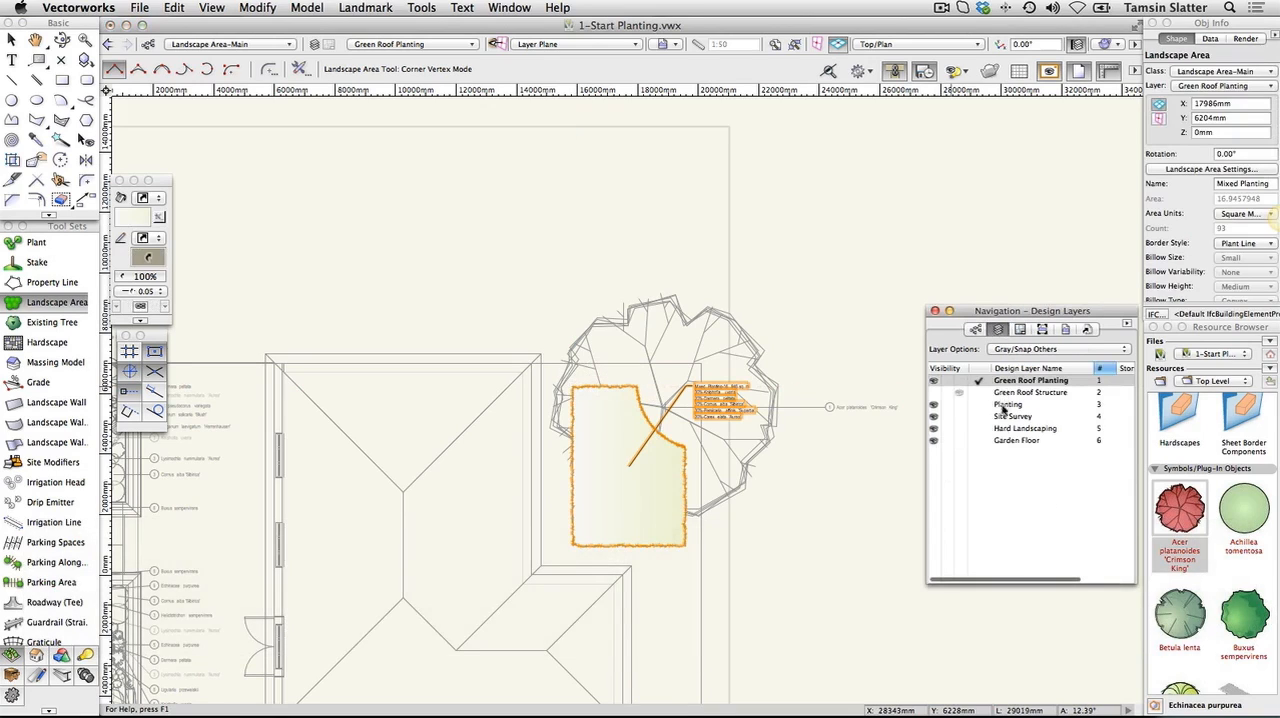
click(1010, 404)
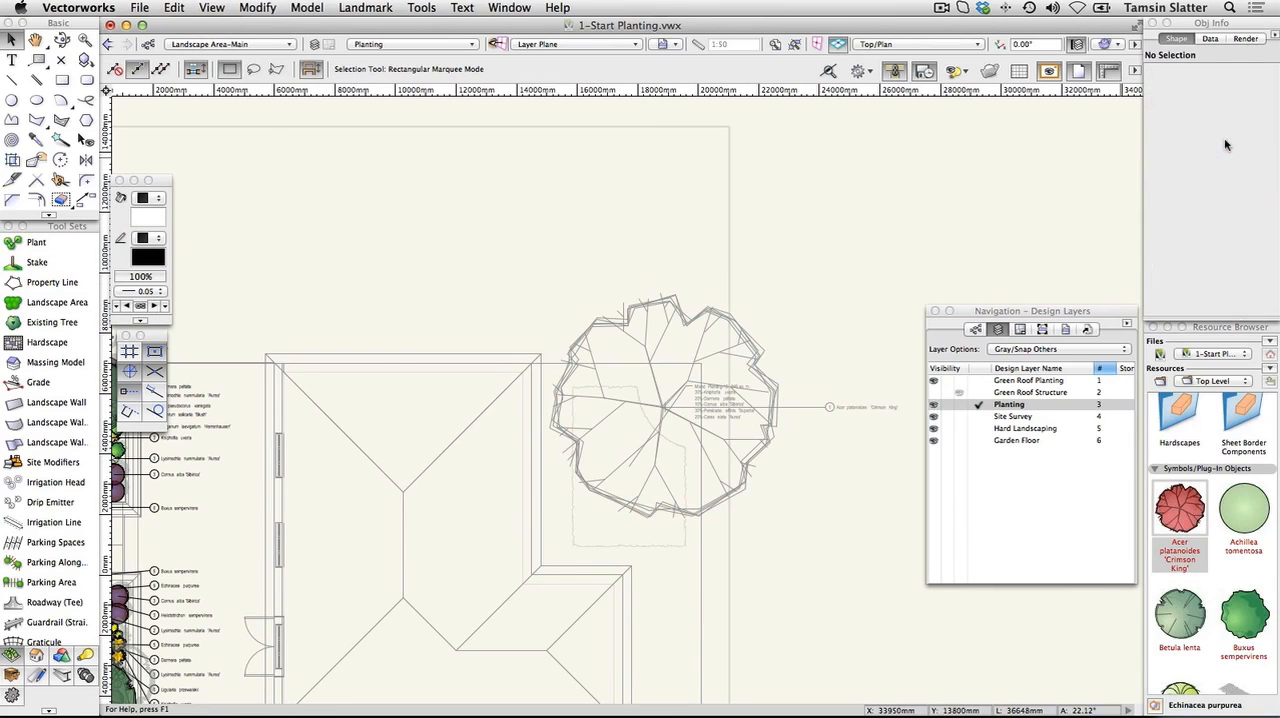
click(1058, 348)
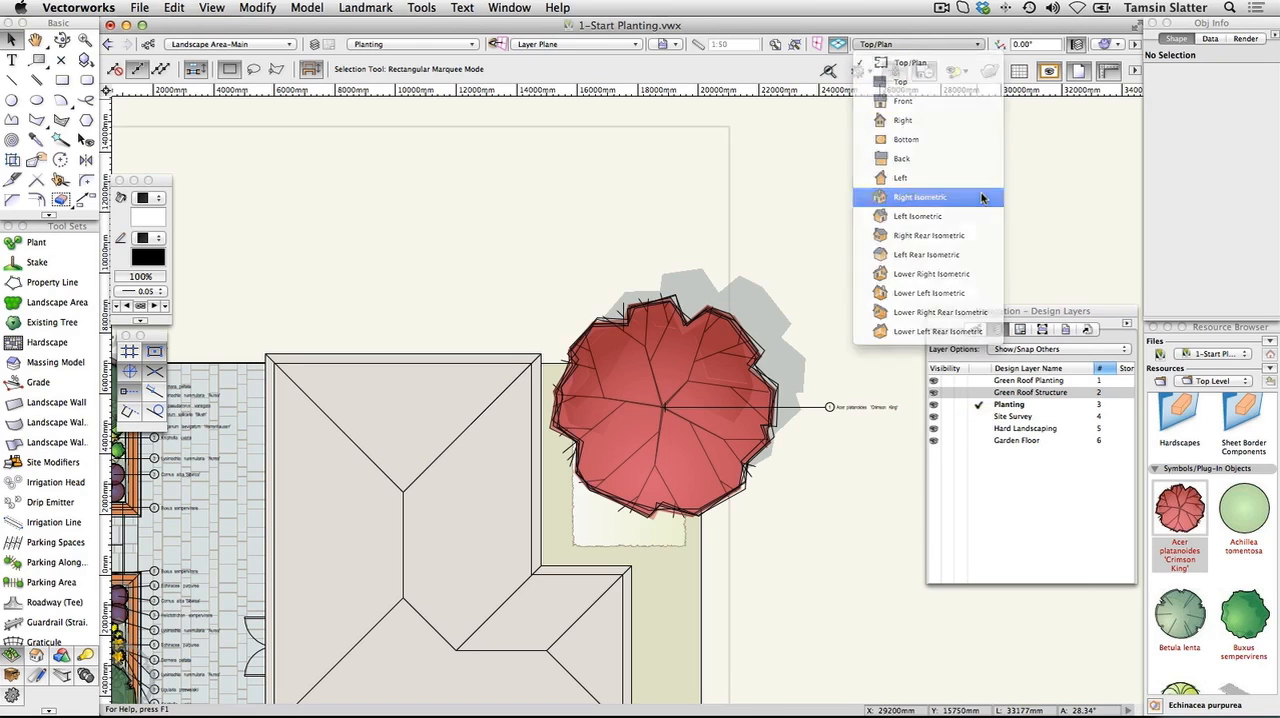
click(919, 196)
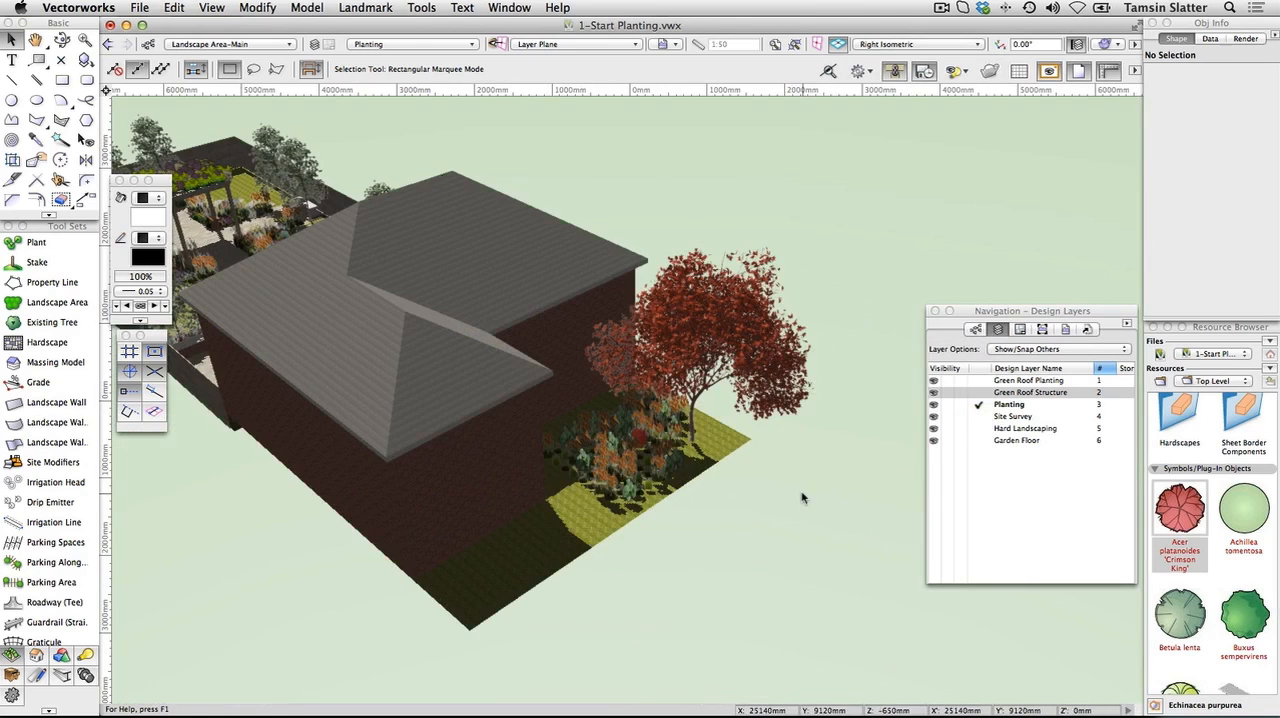